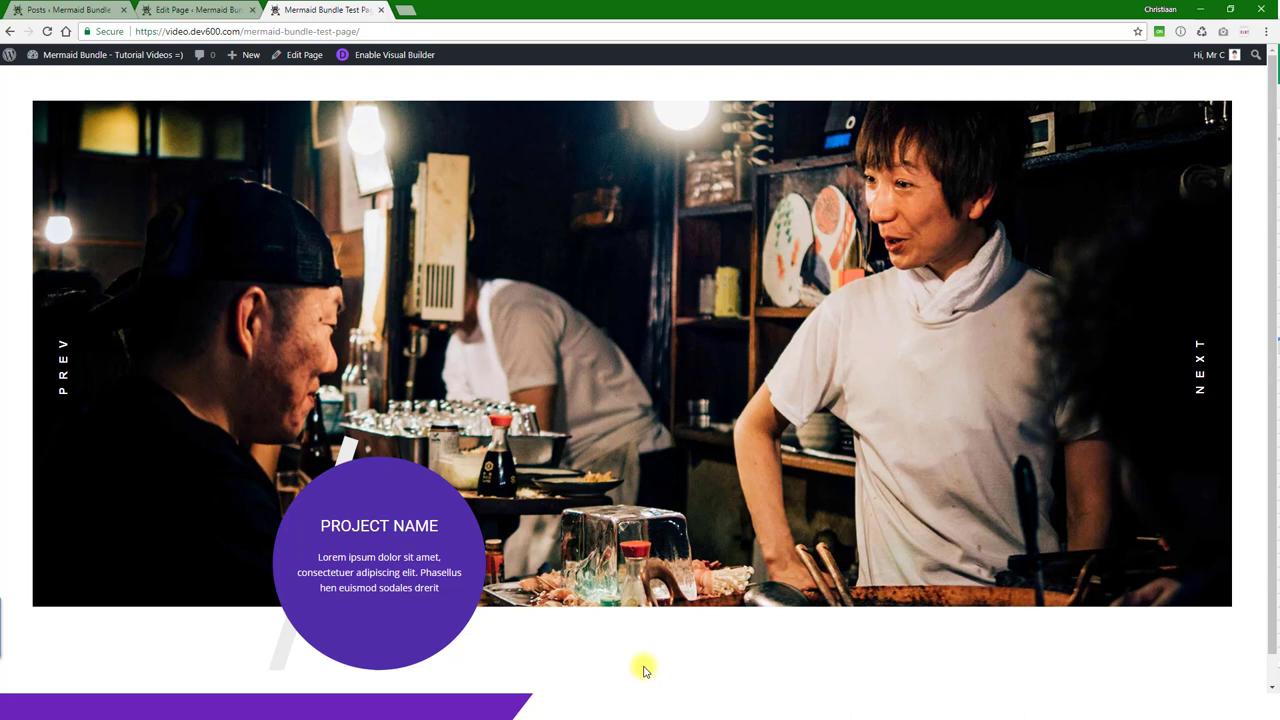
mouse_move(778, 482)
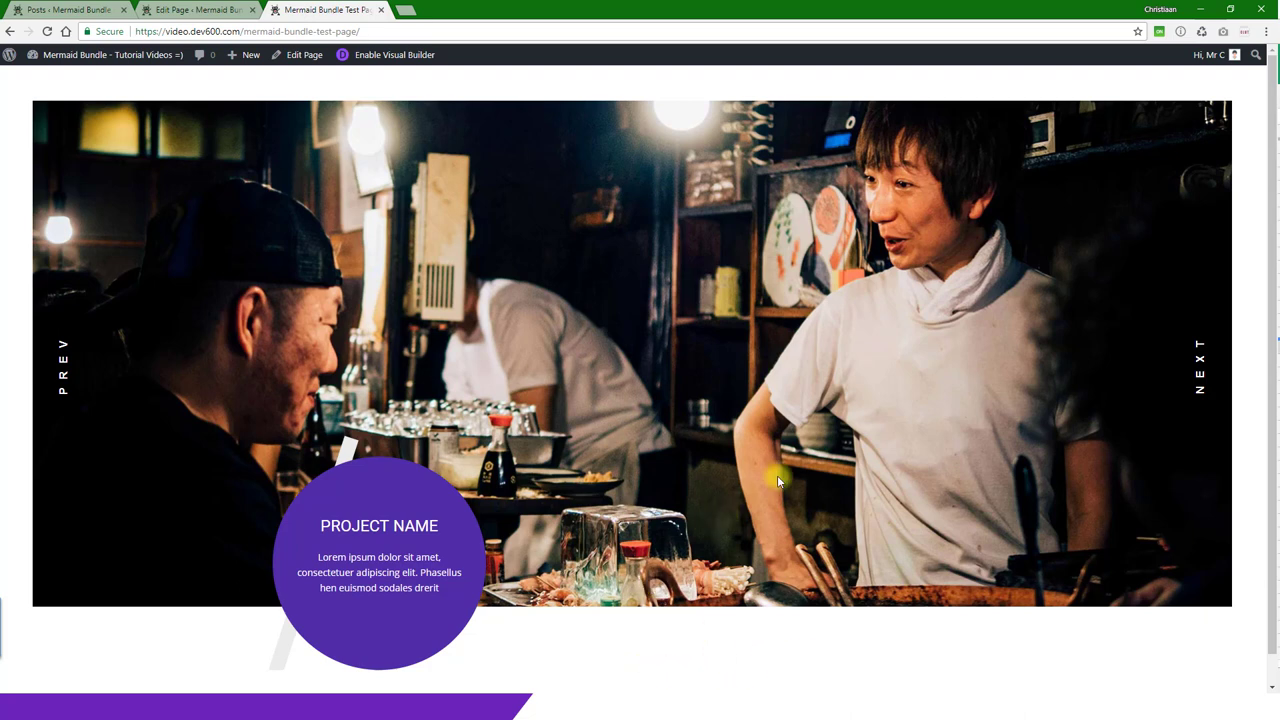
mouse_move(1217, 374)
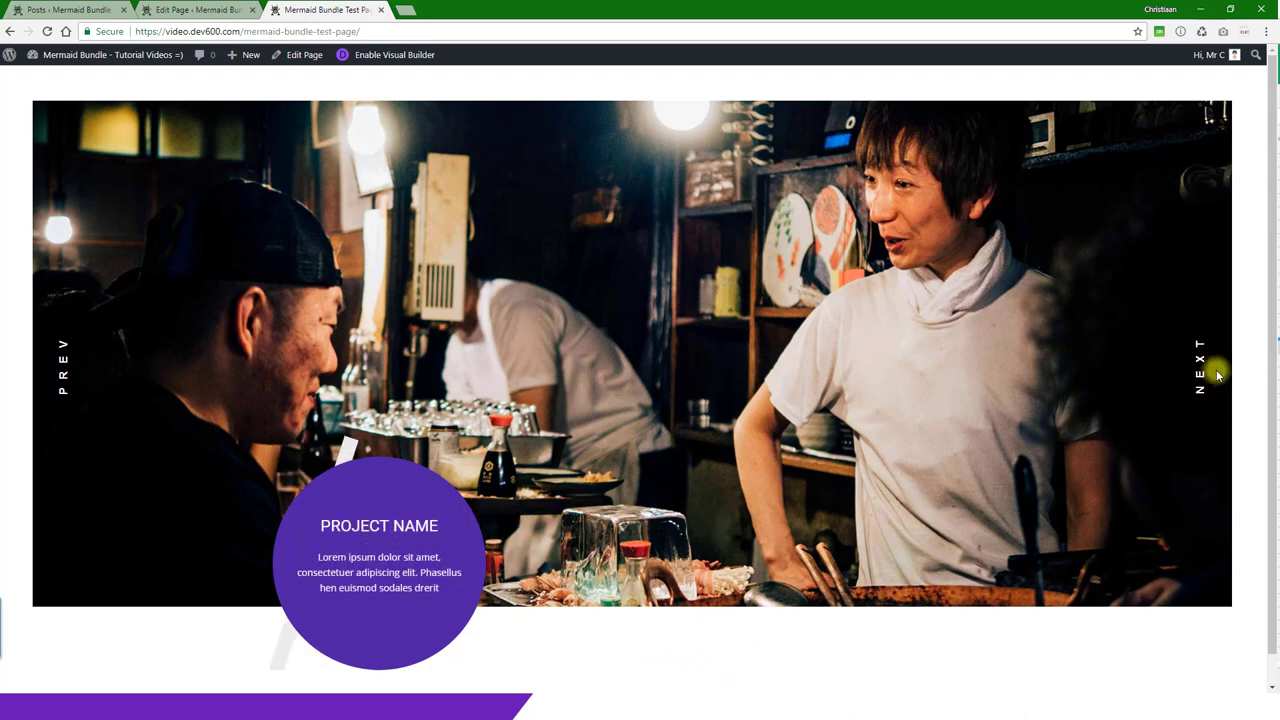
Advance the 3D circle slider to the yellow smoke slide with the next arrow.
click(1199, 370)
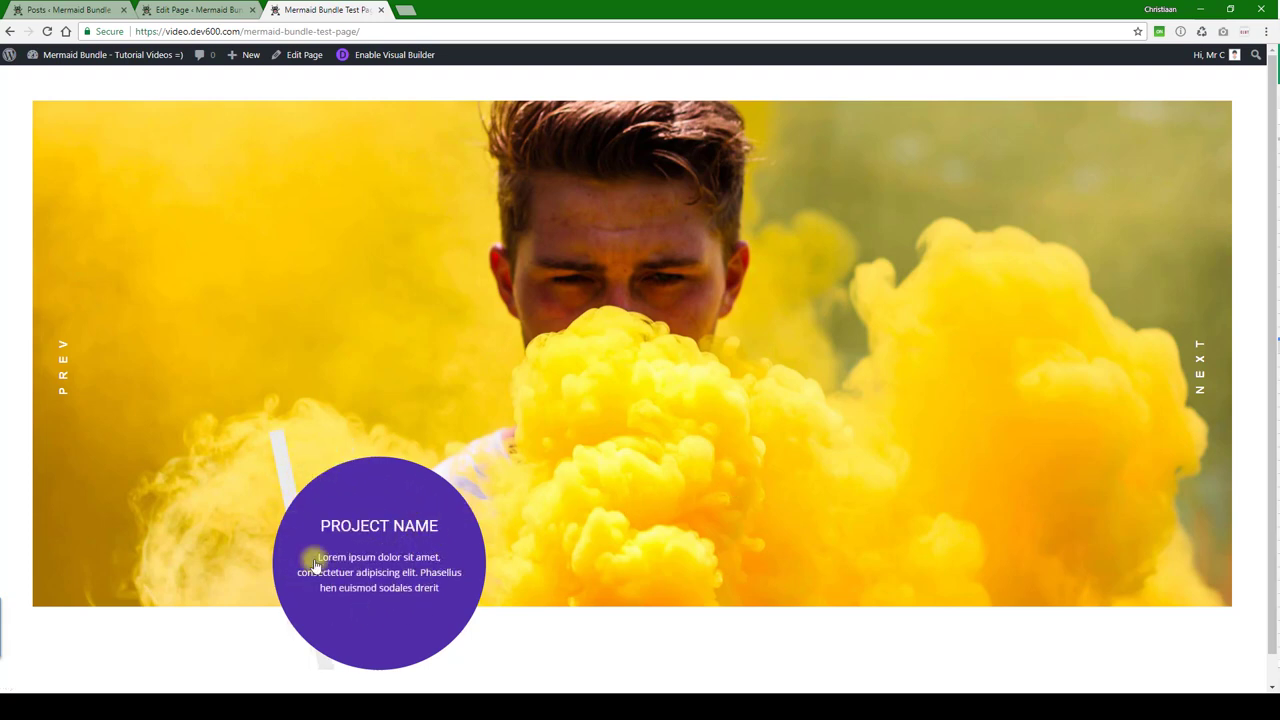
mouse_move(555, 645)
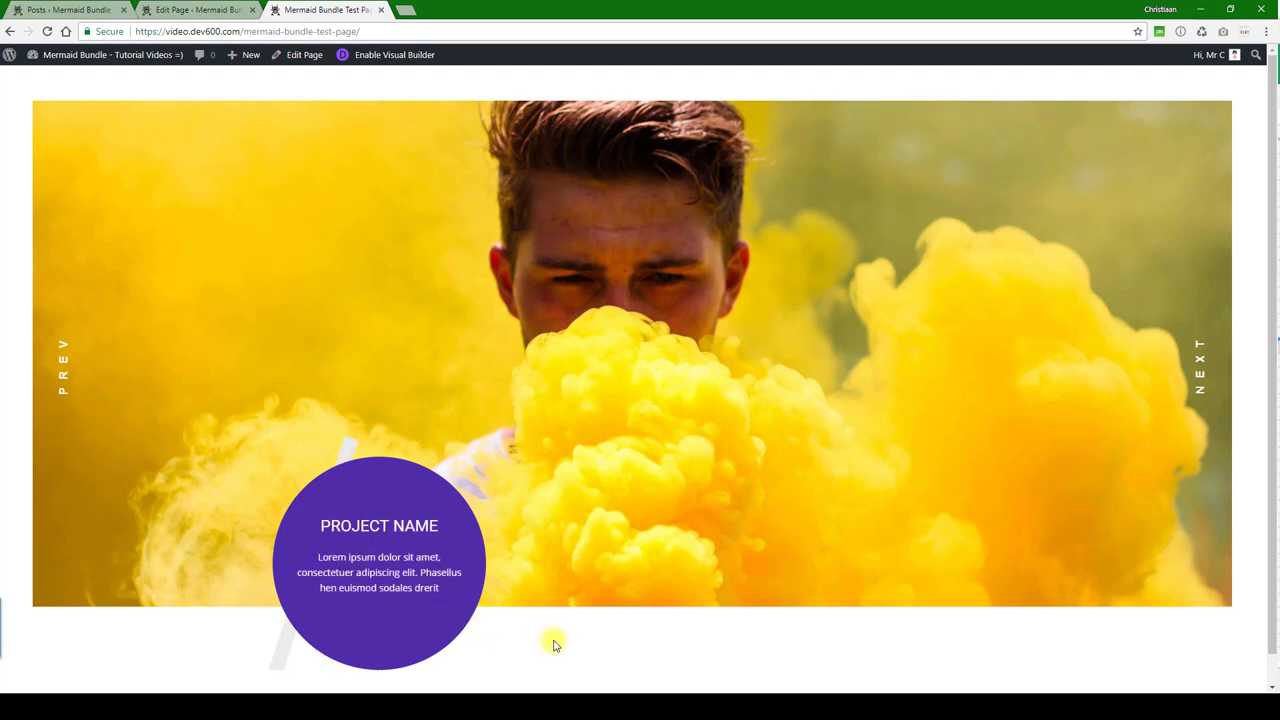
mouse_move(564, 638)
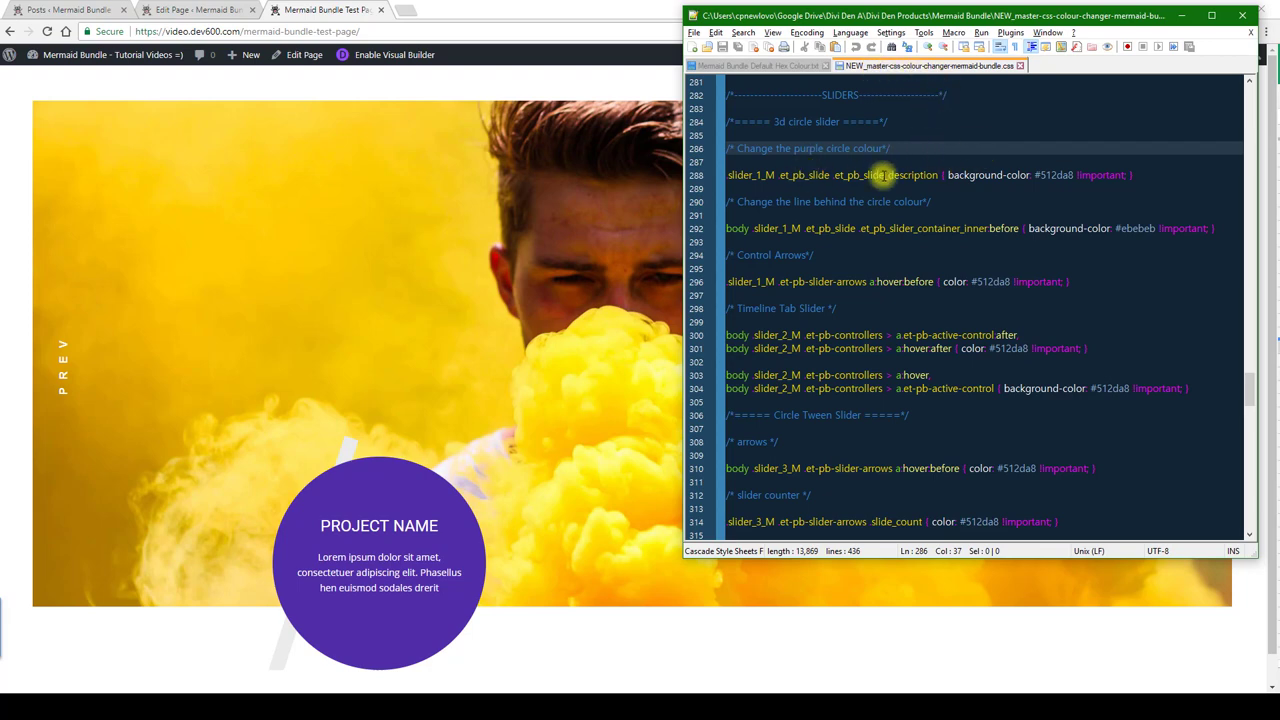
mouse_move(827, 148)
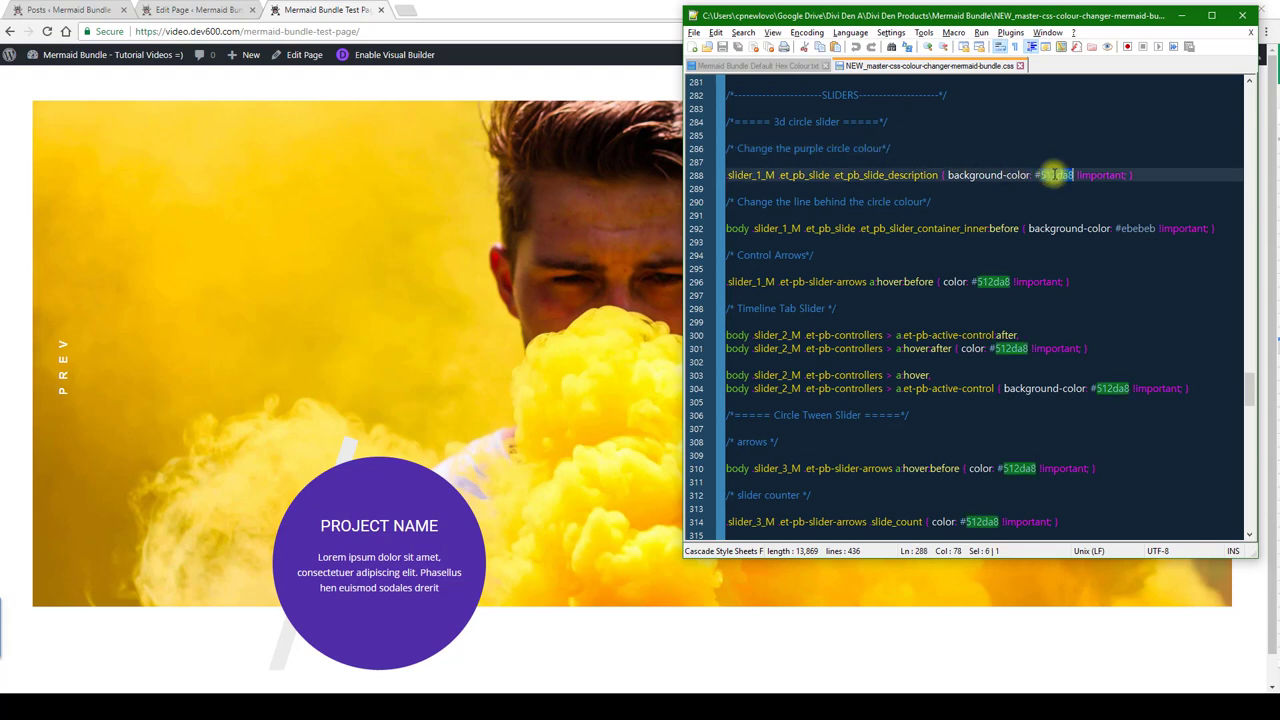
Replace #512da8 with #0a9003 circle, #a1fb9c line and #75d212 arrows in the CSS.
text(0a9003)
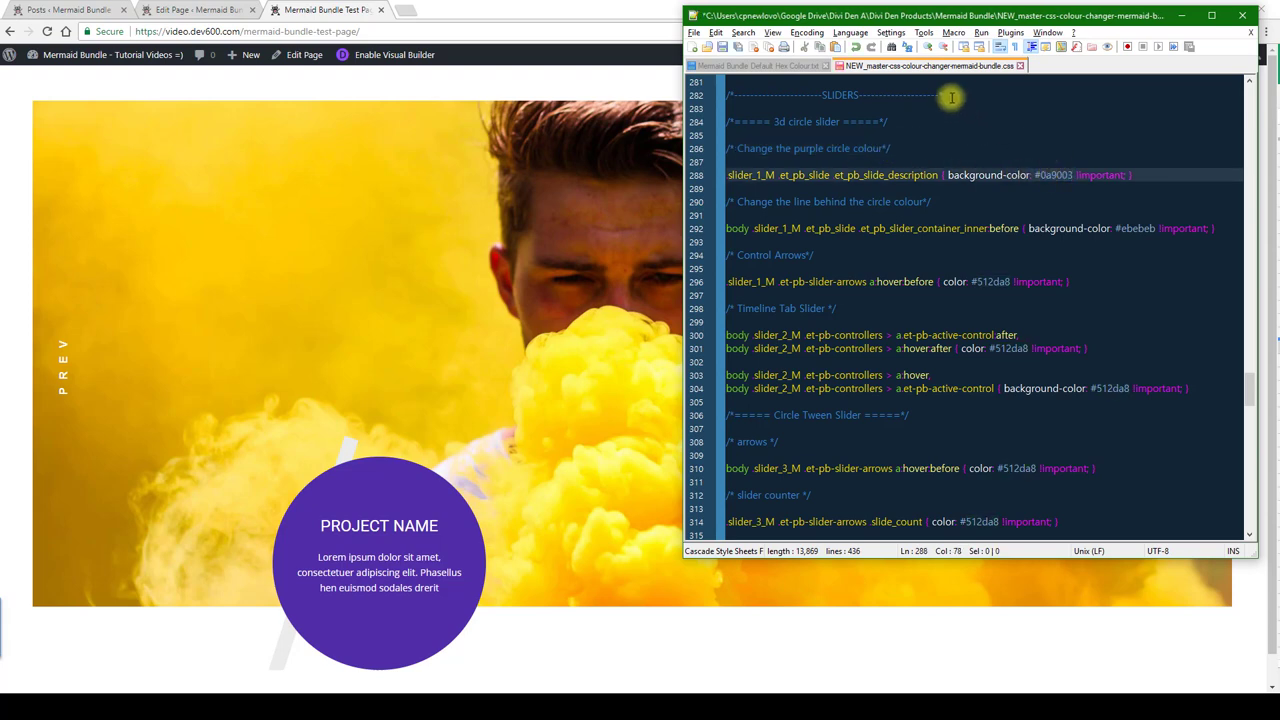
mouse_move(864, 222)
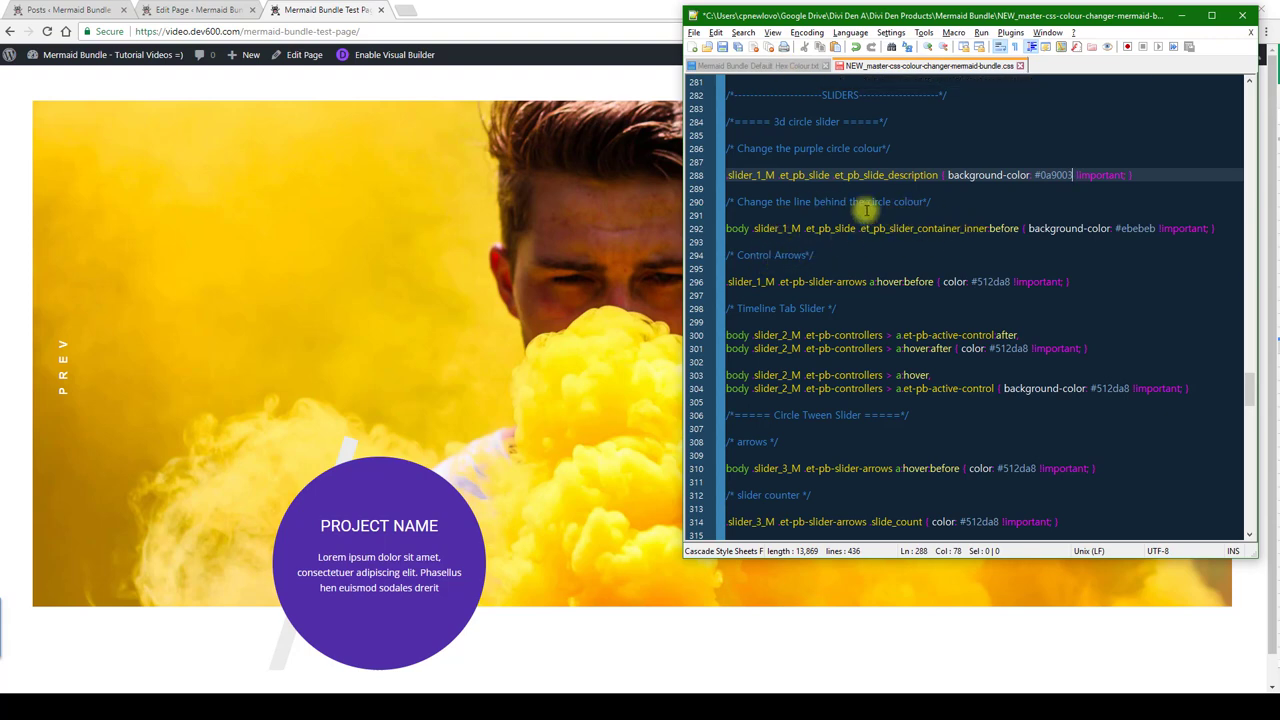
click(752, 66)
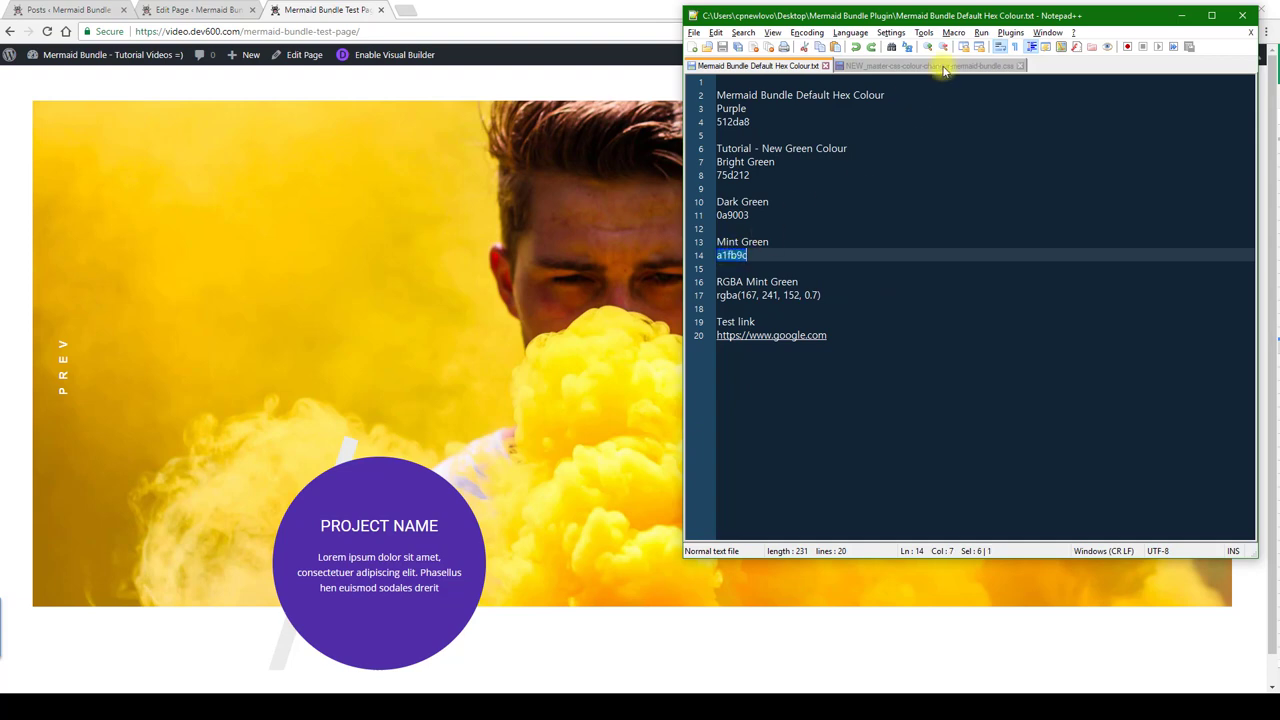
click(920, 66)
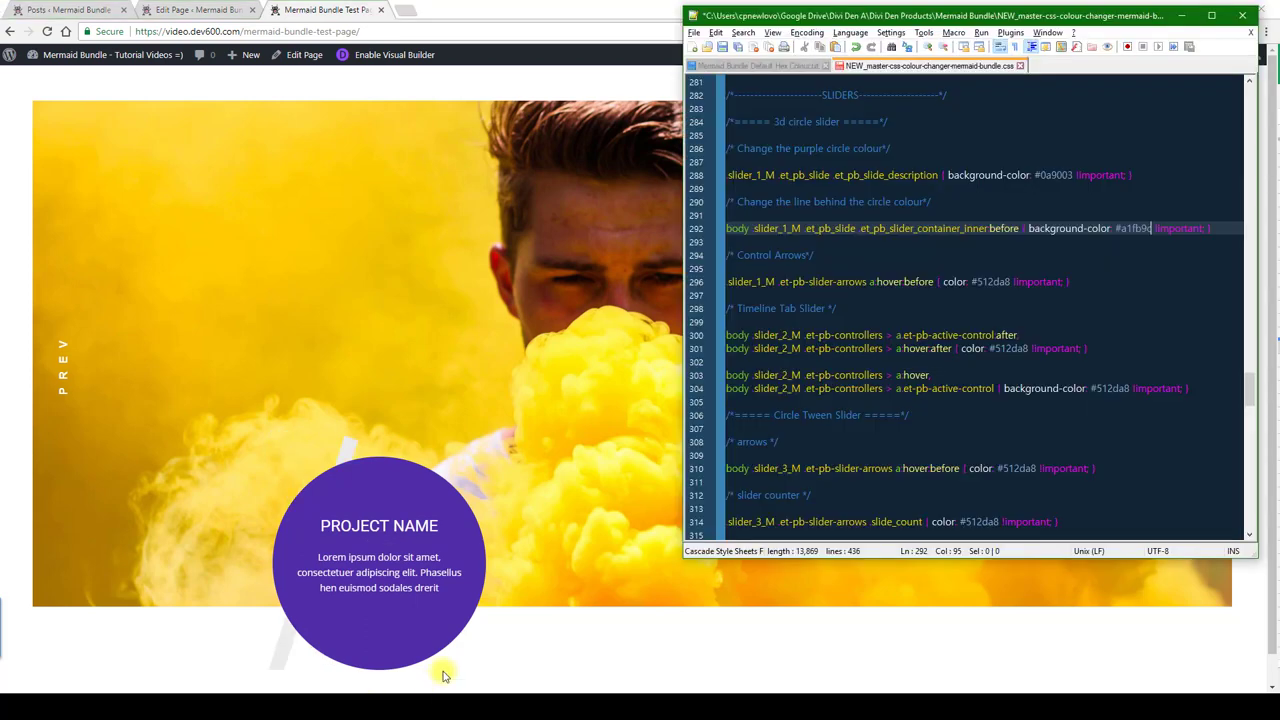
click(750, 67)
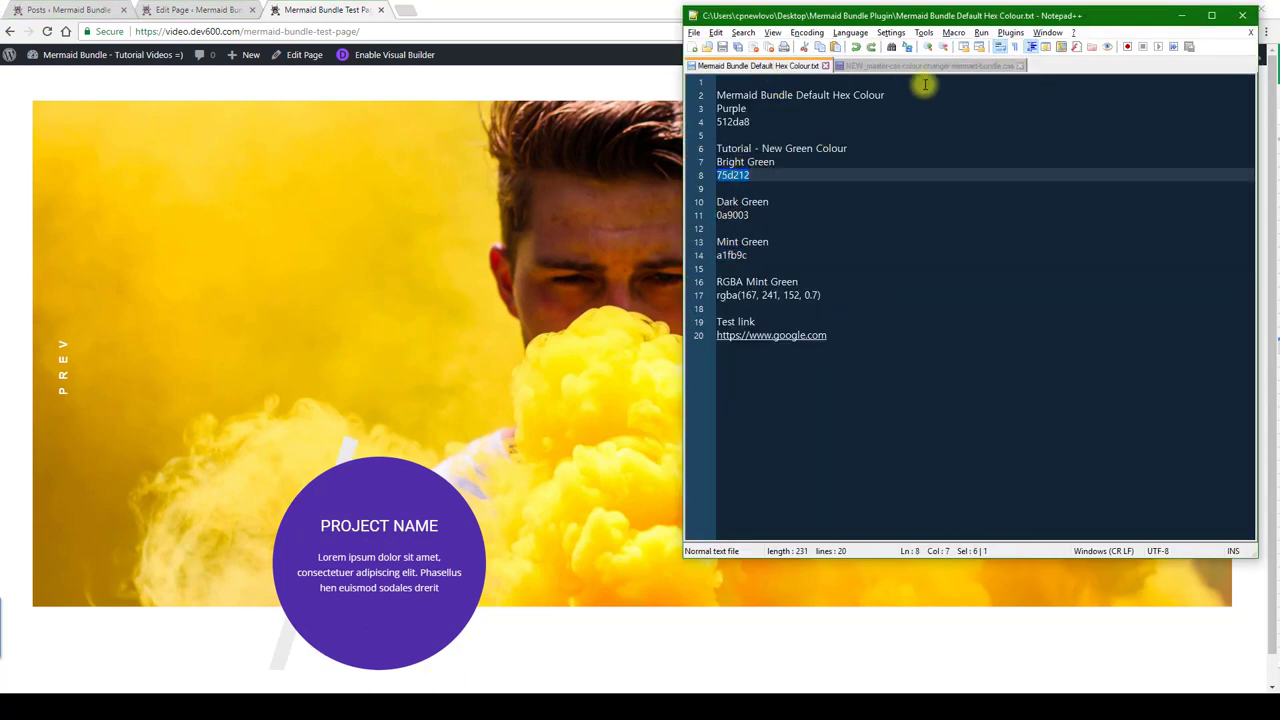
click(926, 67)
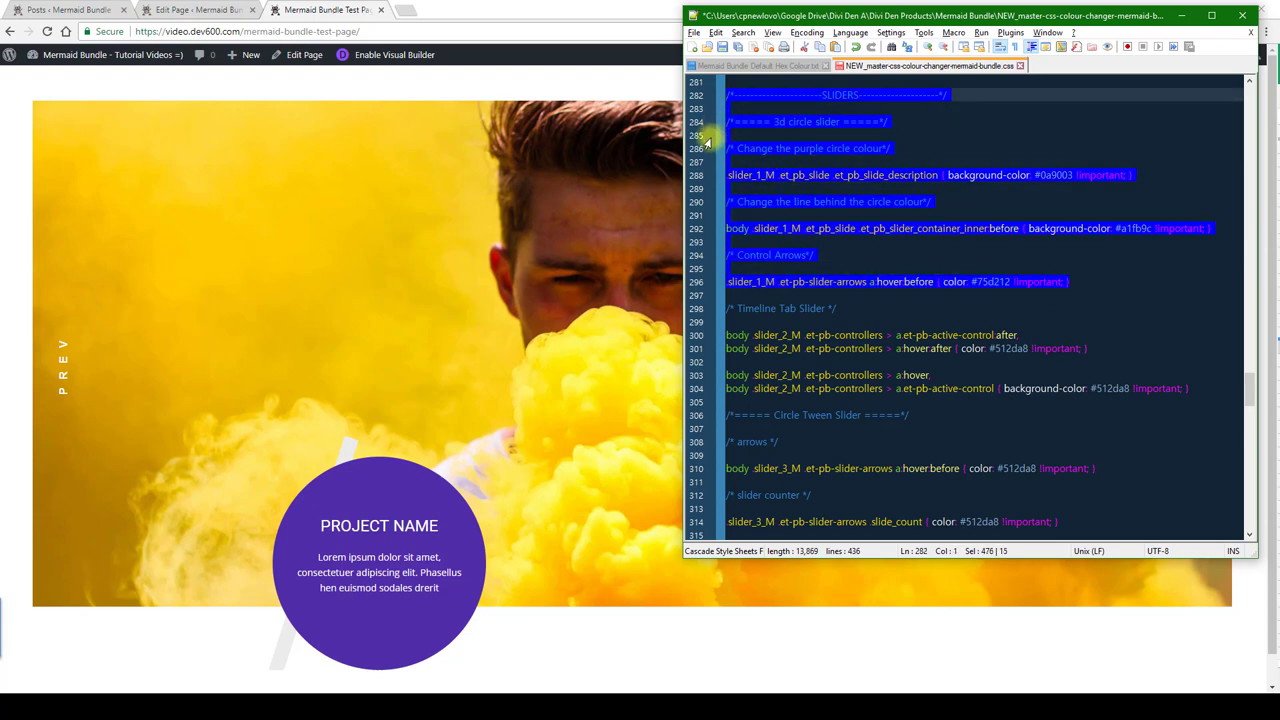
Save the green CSS in the page's Custom CSS settings and view the live page.
click(200, 13)
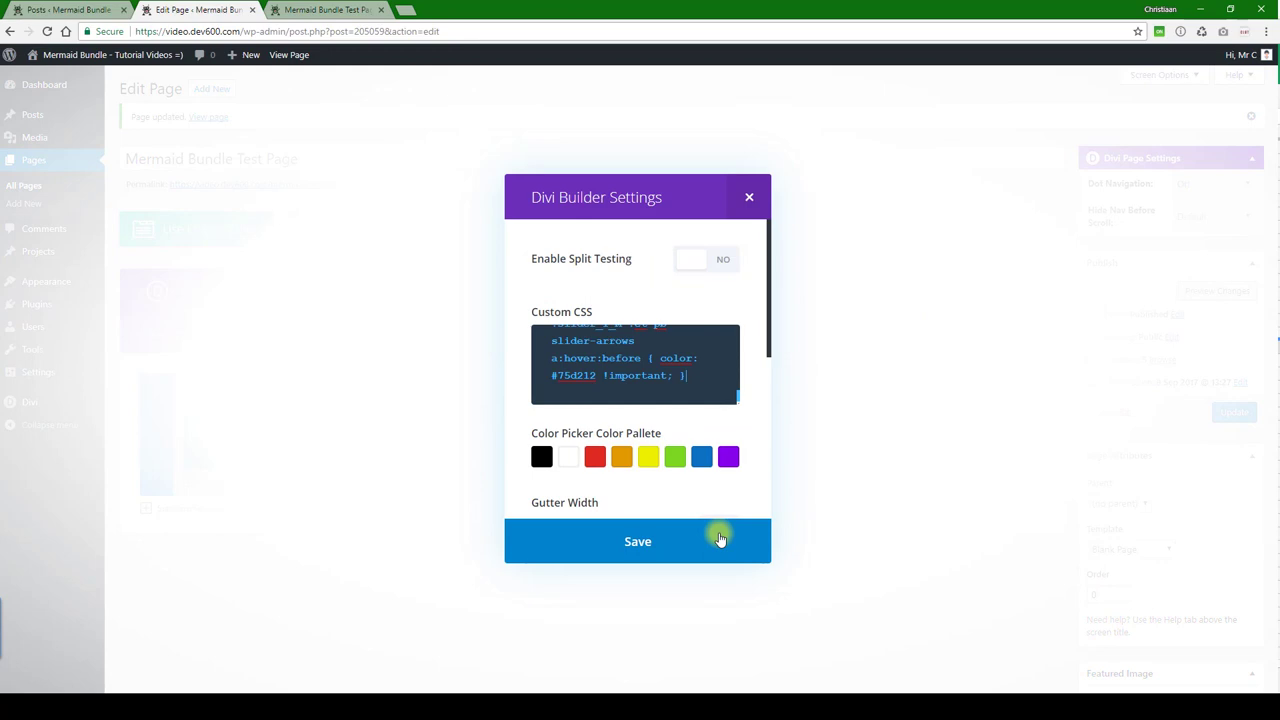
click(637, 541)
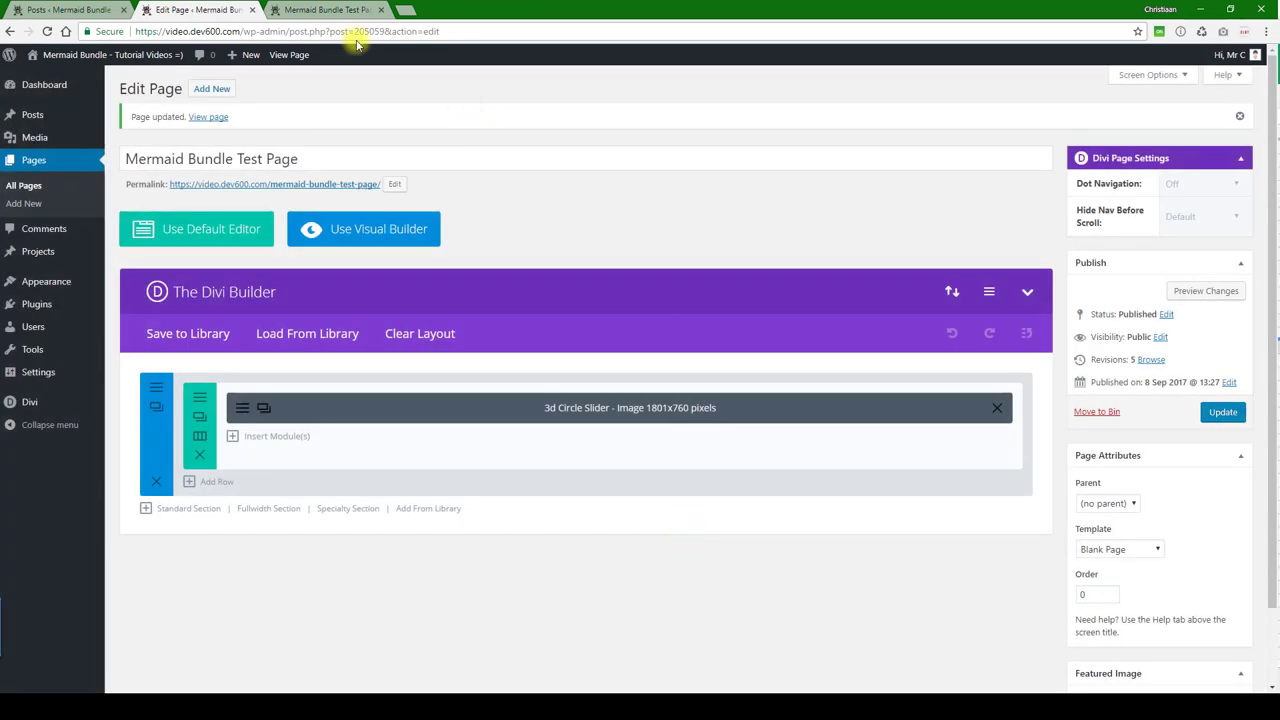
click(1223, 411)
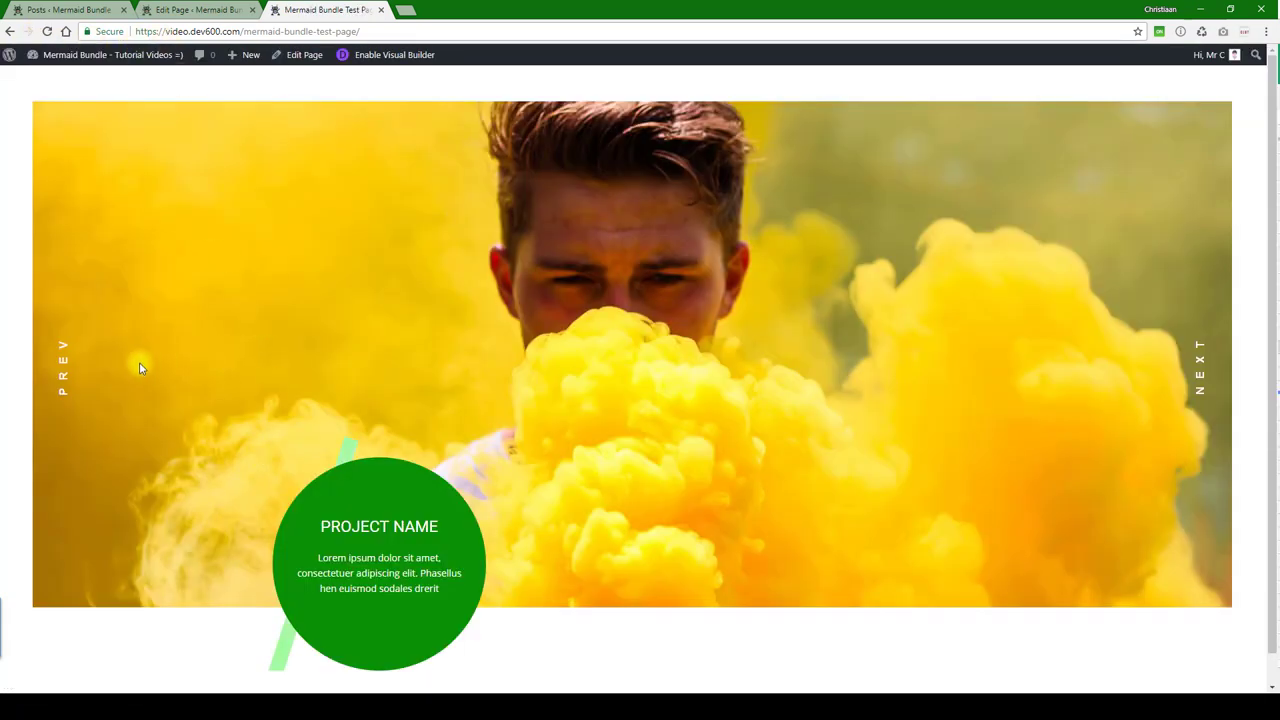
mouse_move(70, 382)
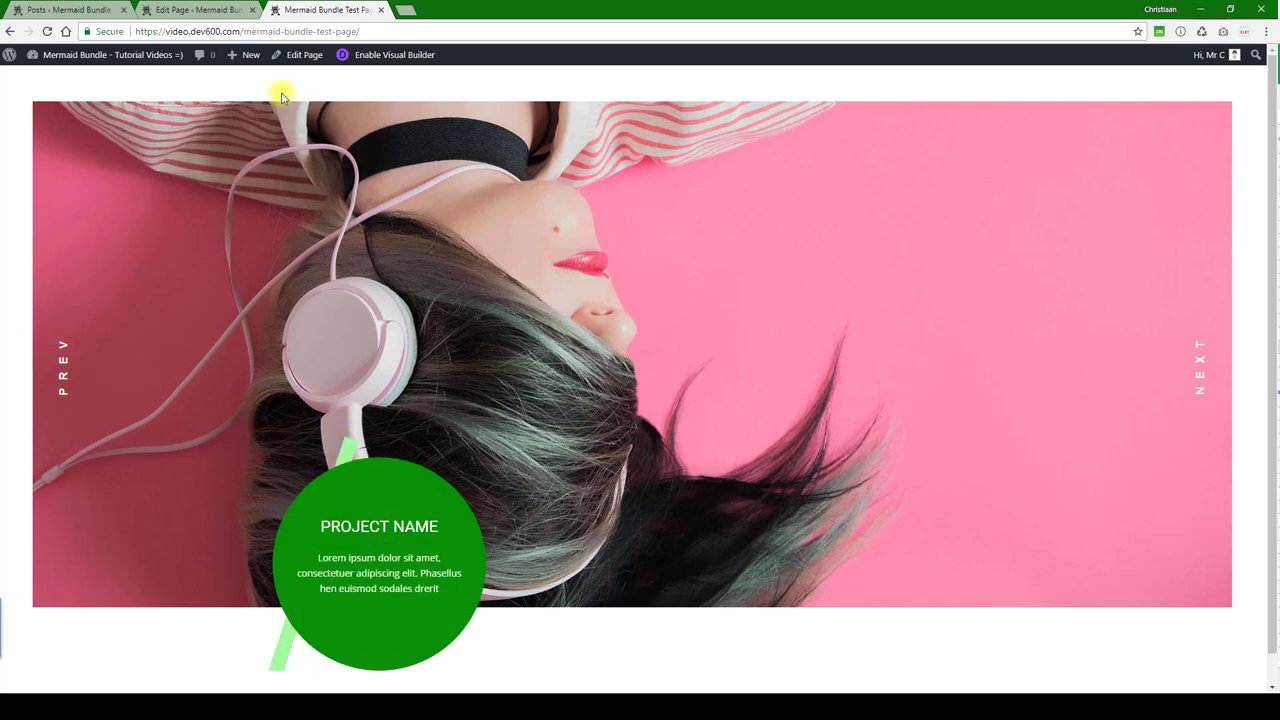
Confirm the green circle and mint line on the live slider, then return to editing.
click(190, 13)
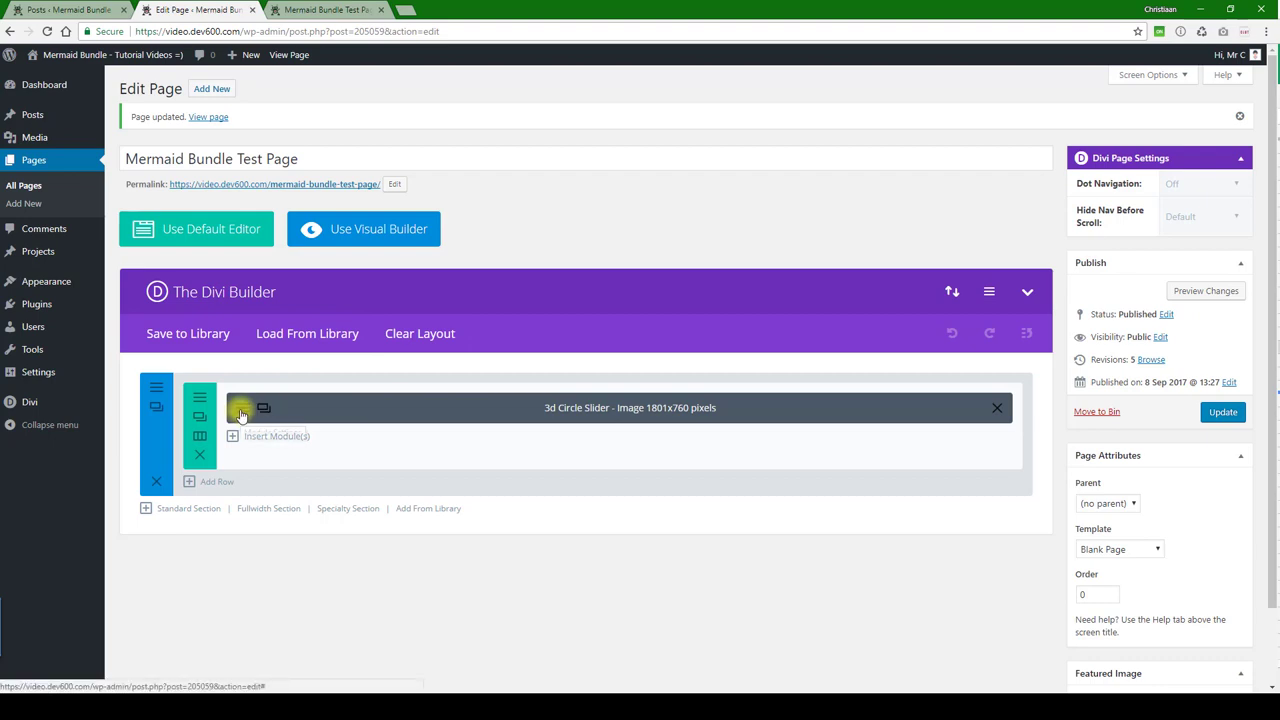
Open the 3D circle slider module's settings to list its three slides.
click(240, 410)
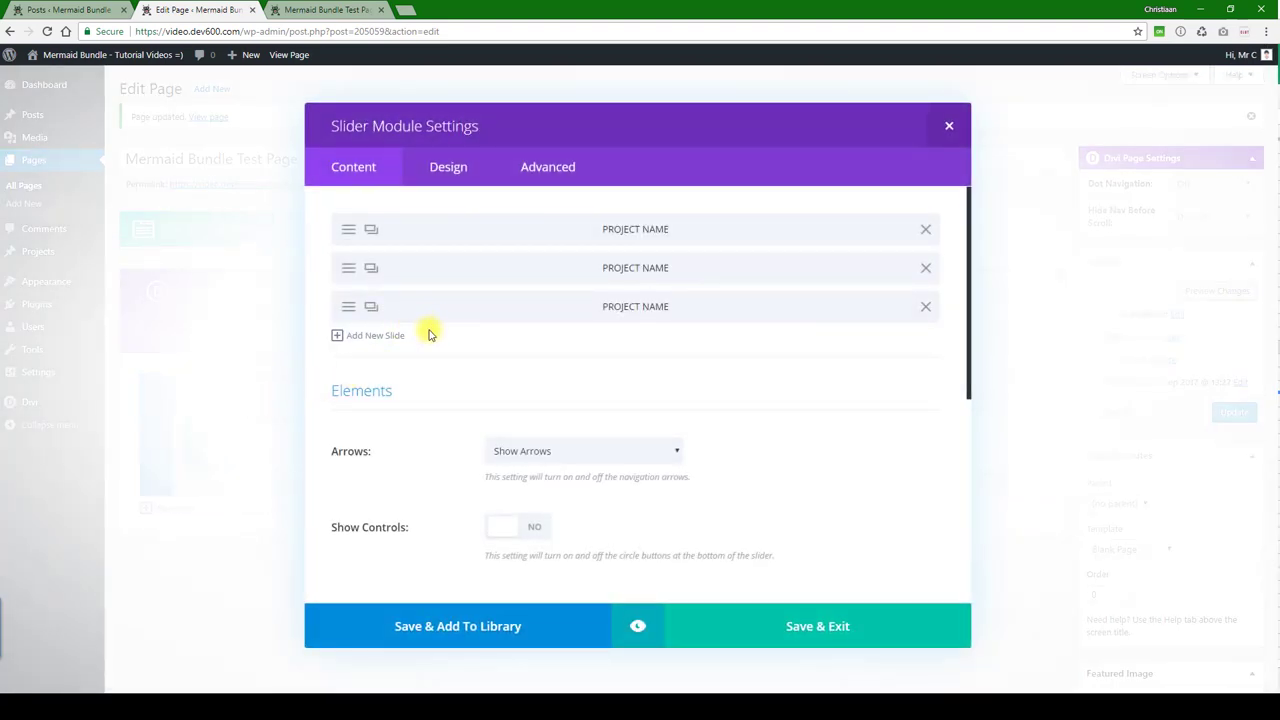
mouse_move(901, 144)
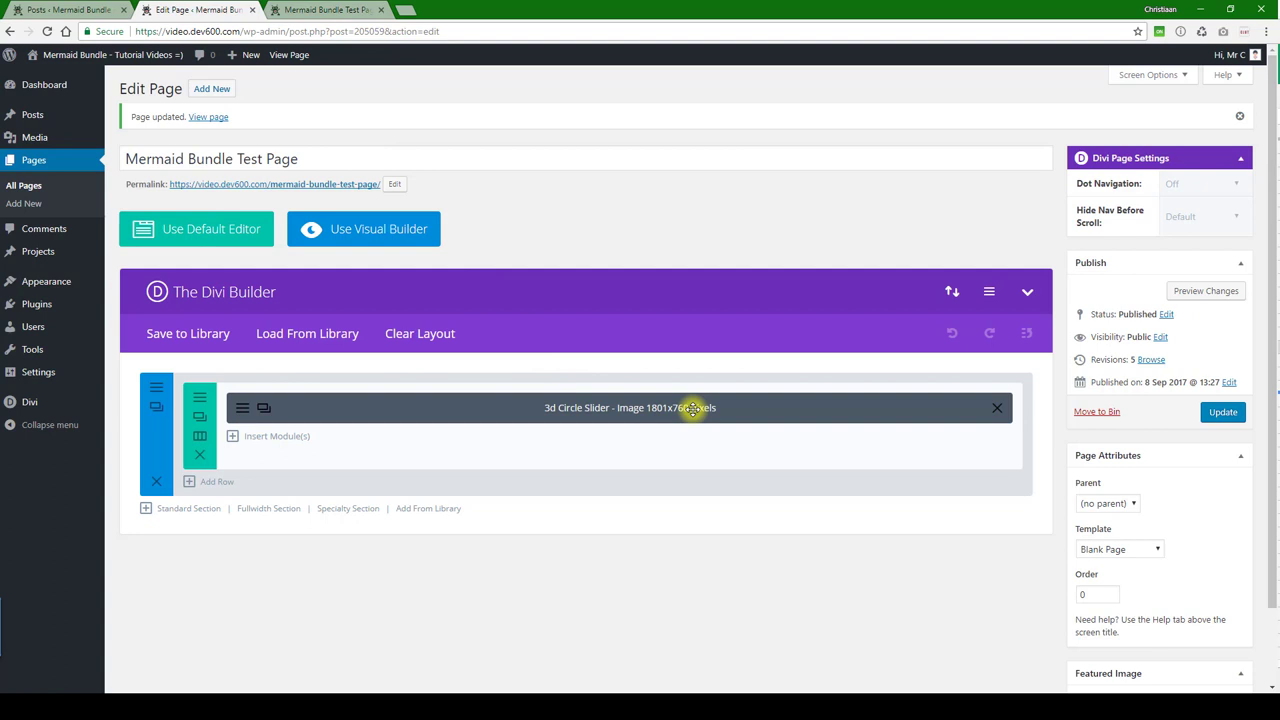
mouse_move(662, 418)
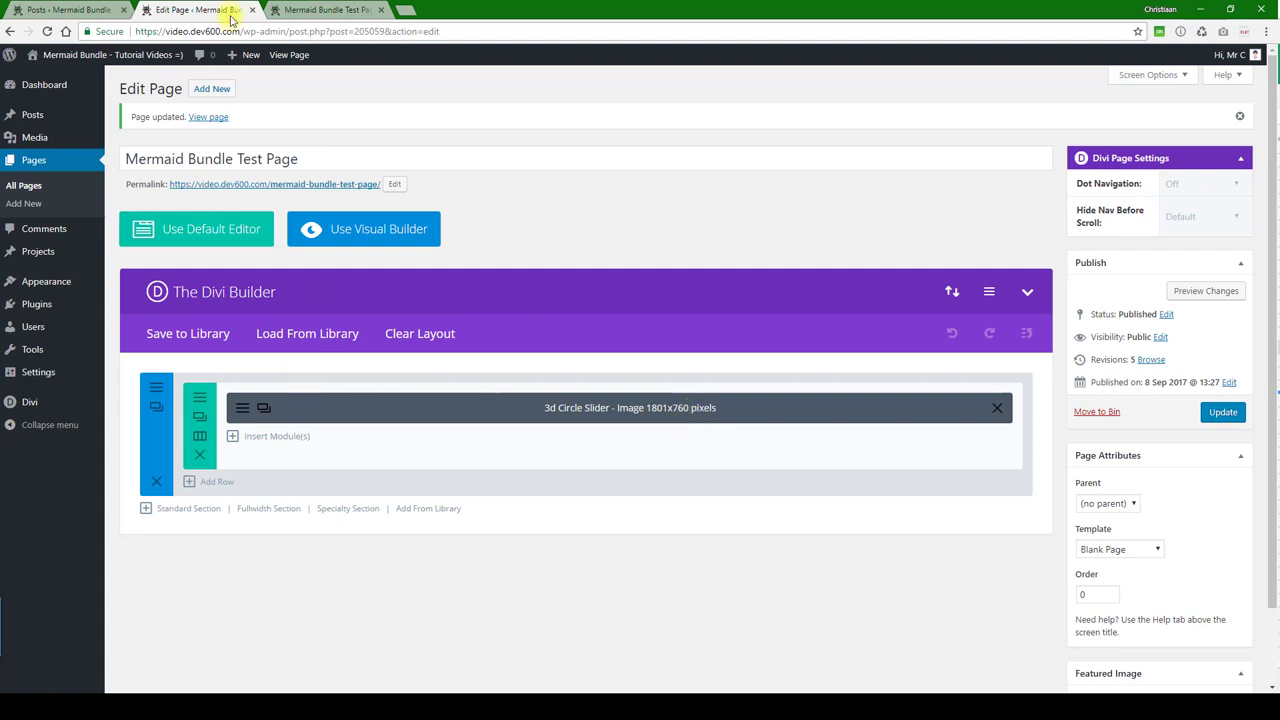
mouse_move(457, 384)
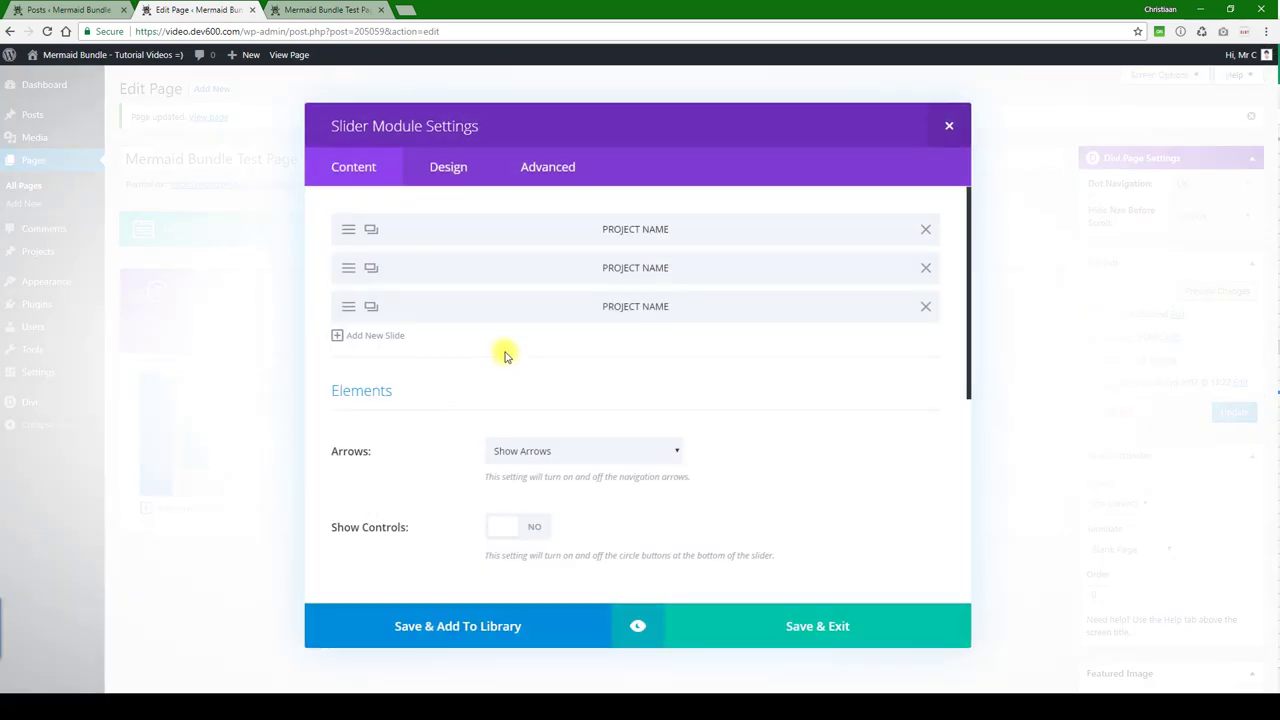
mouse_move(486, 330)
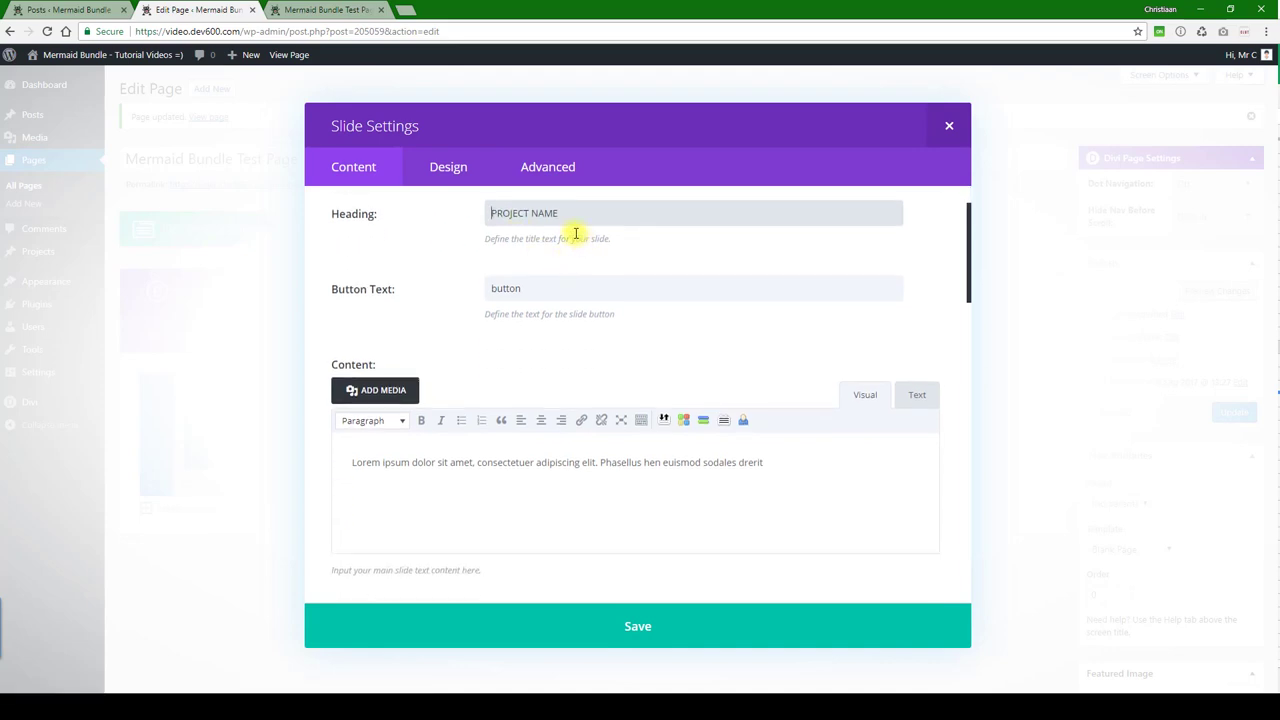
scroll(down, 3)
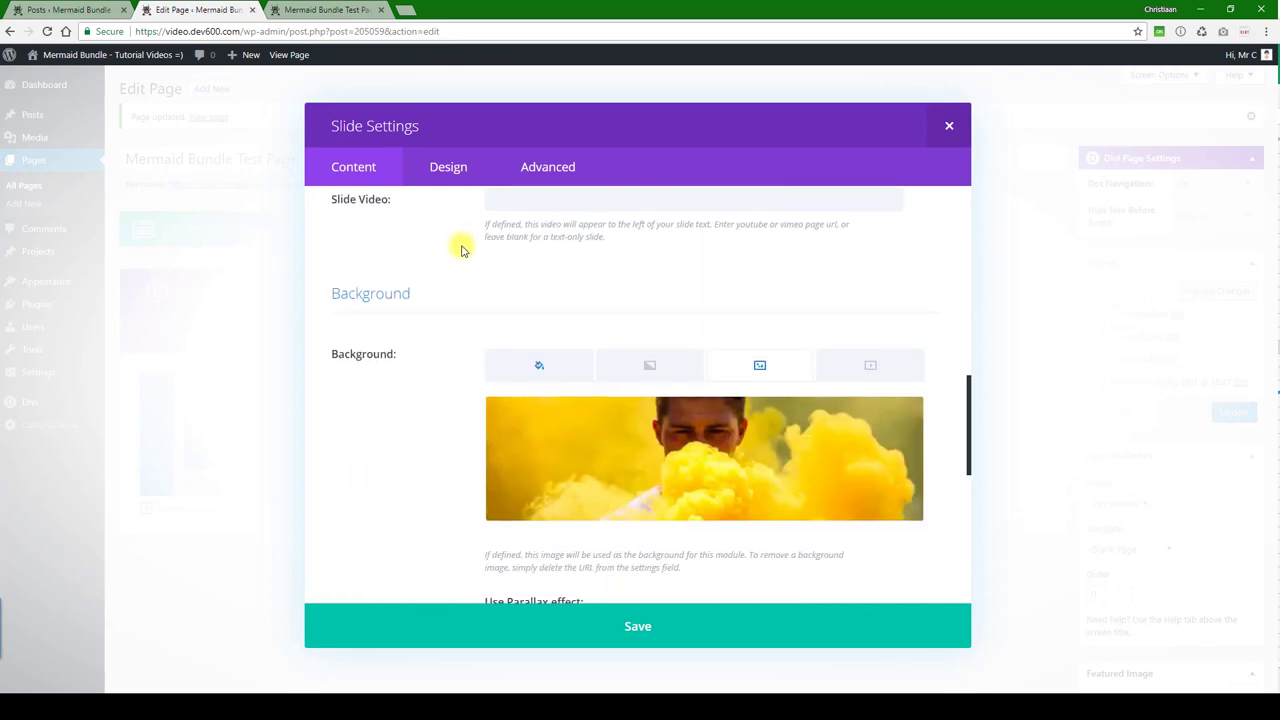
scroll(down, 3)
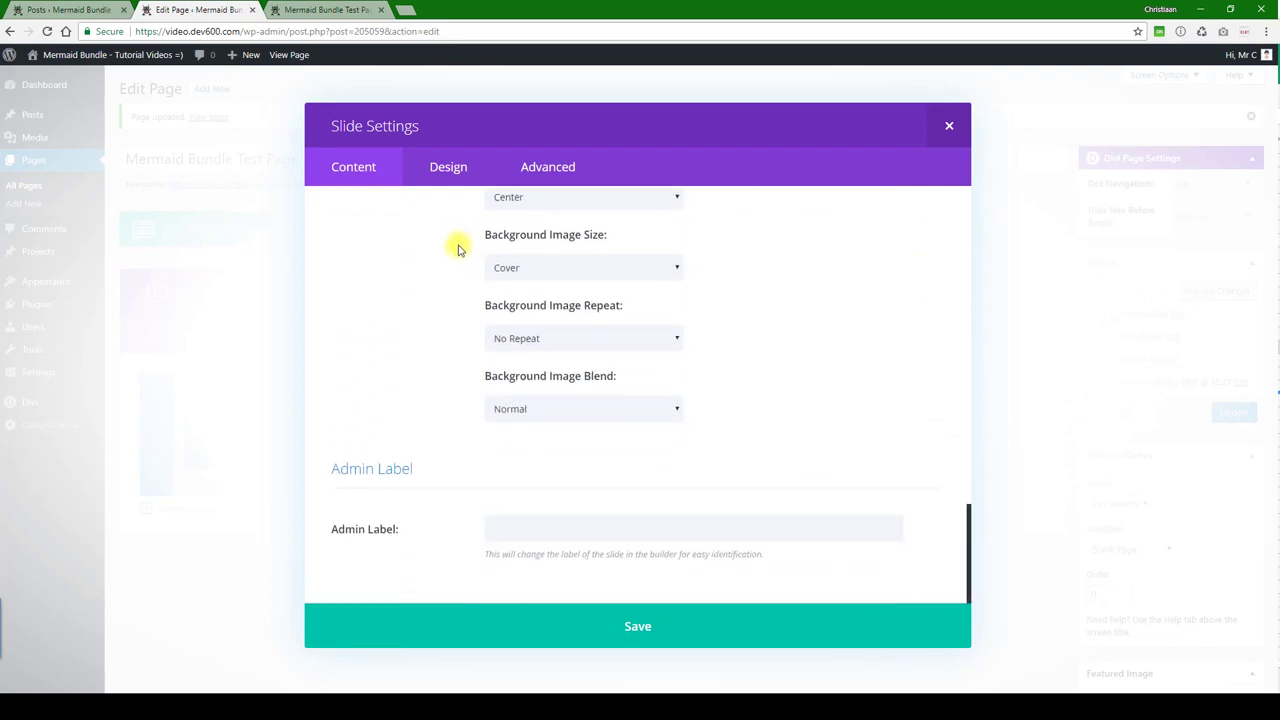
click(448, 166)
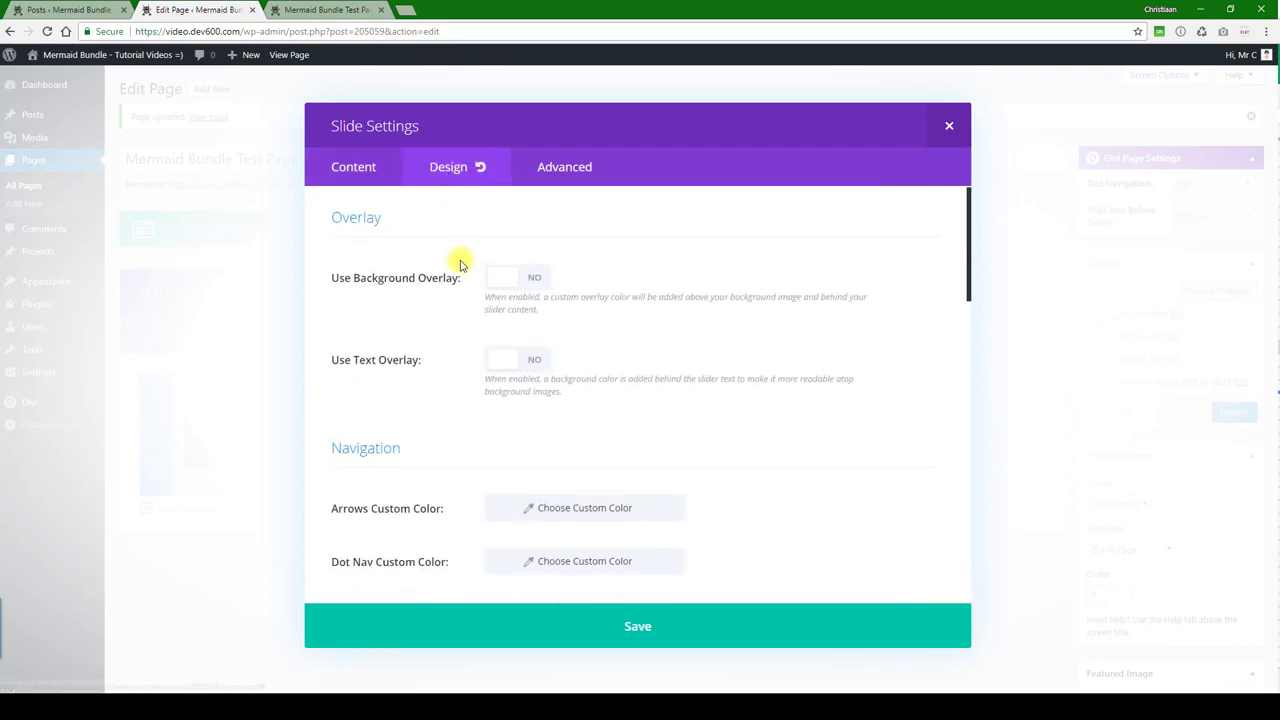
scroll(down, 3)
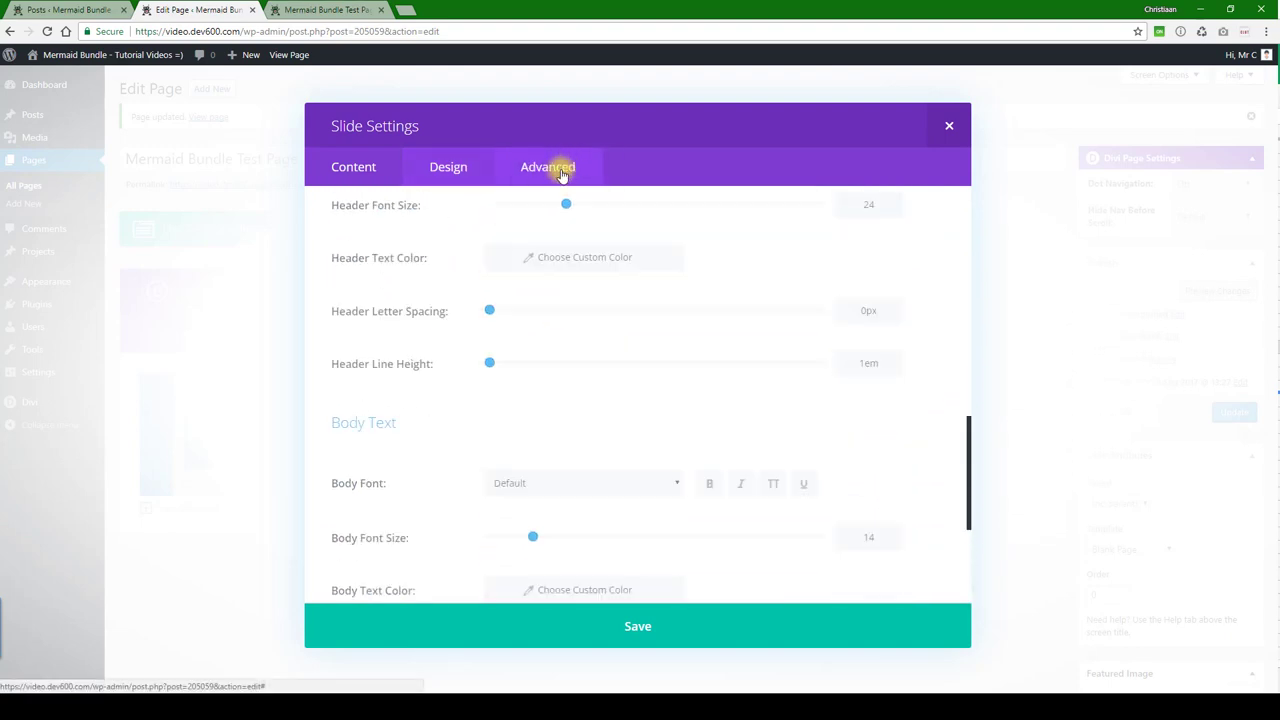
click(548, 167)
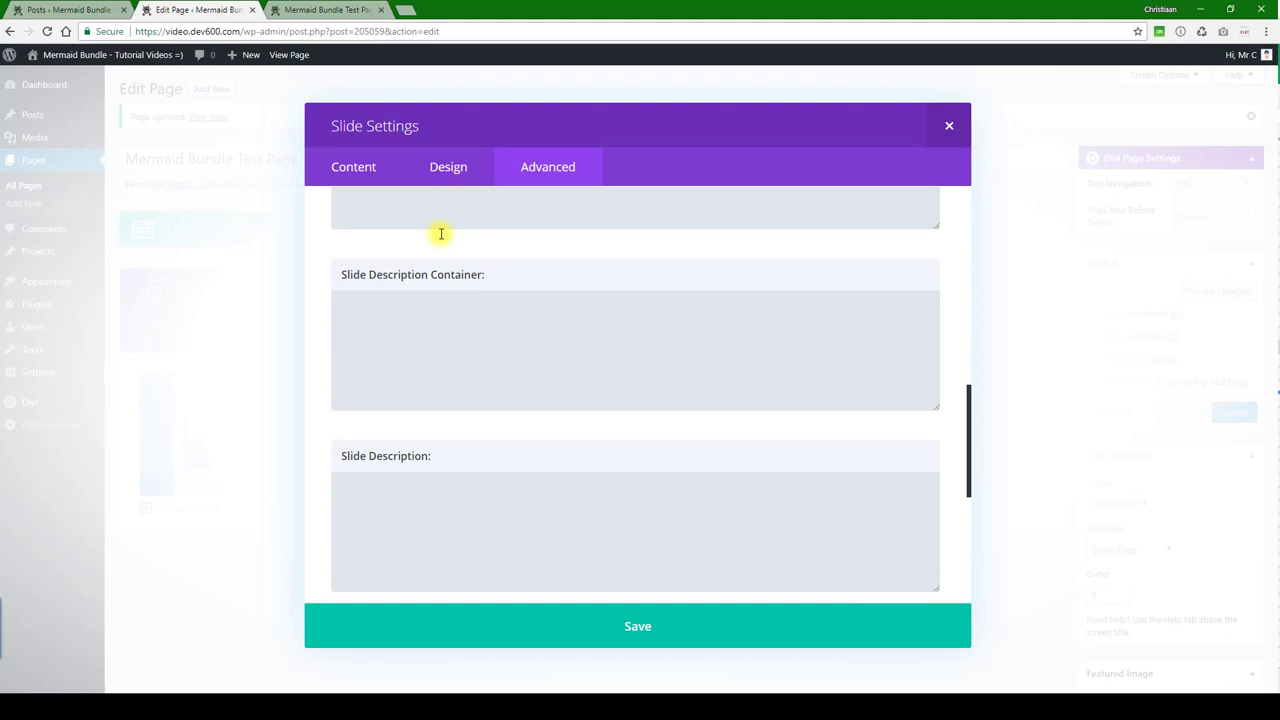
scroll(down, 3)
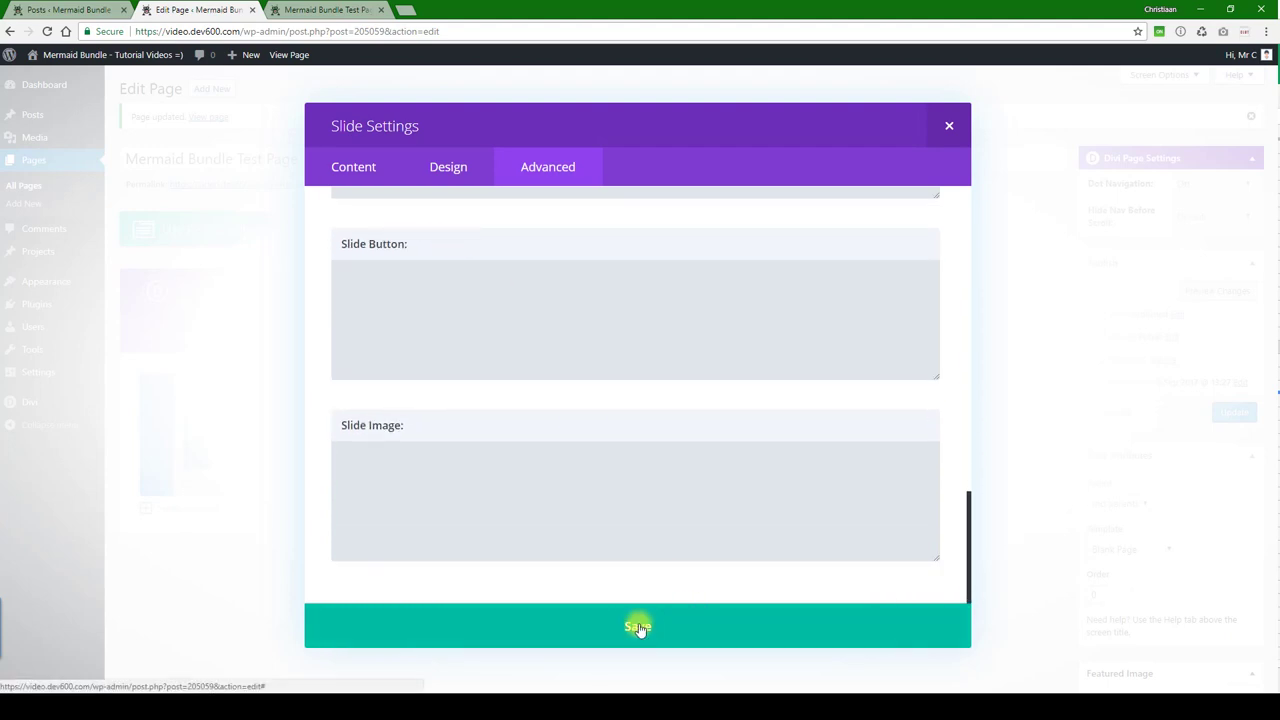
click(636, 626)
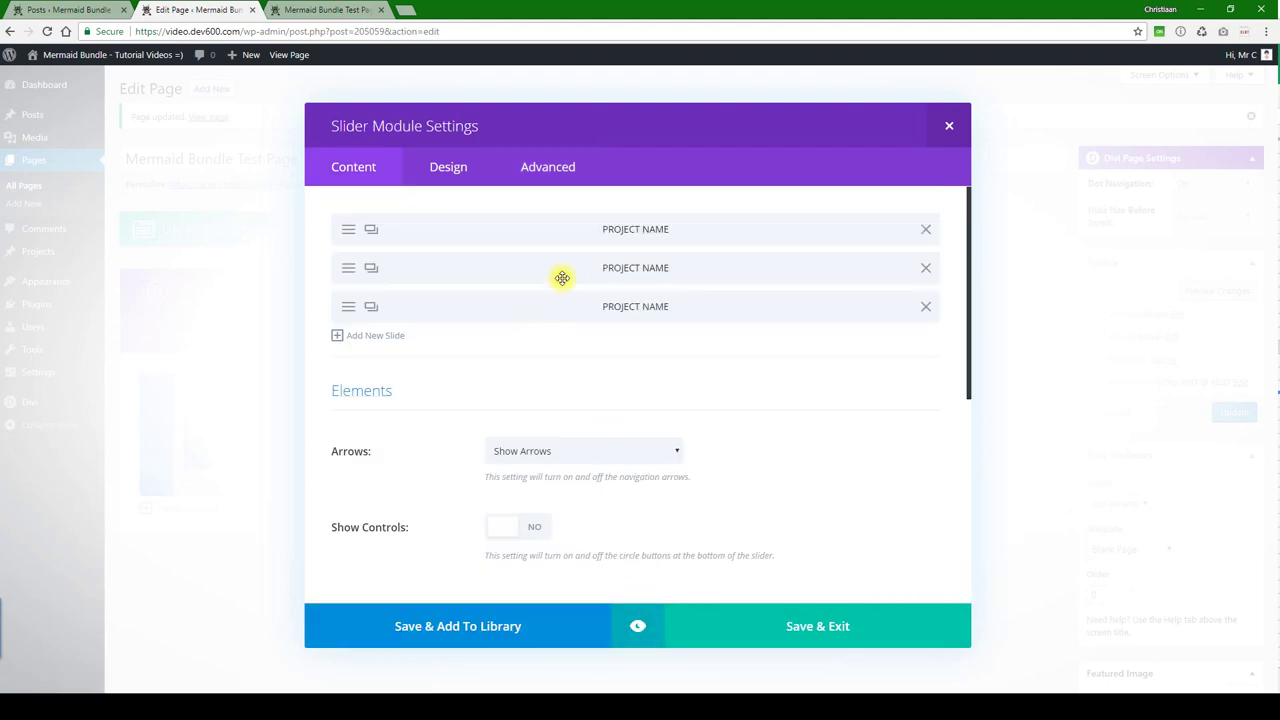
Review the slider's Content, Design and Advanced slide-title CSS options, then Save & Exit.
scroll(down, 3)
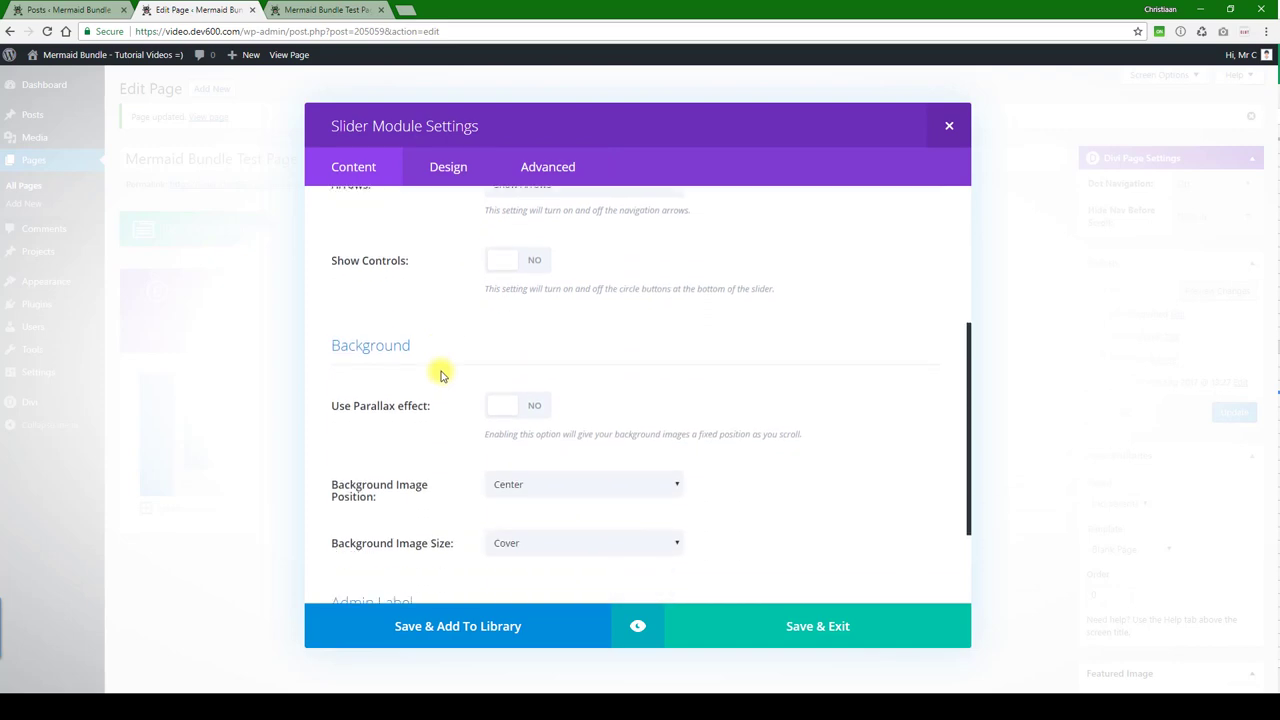
scroll(down, 3)
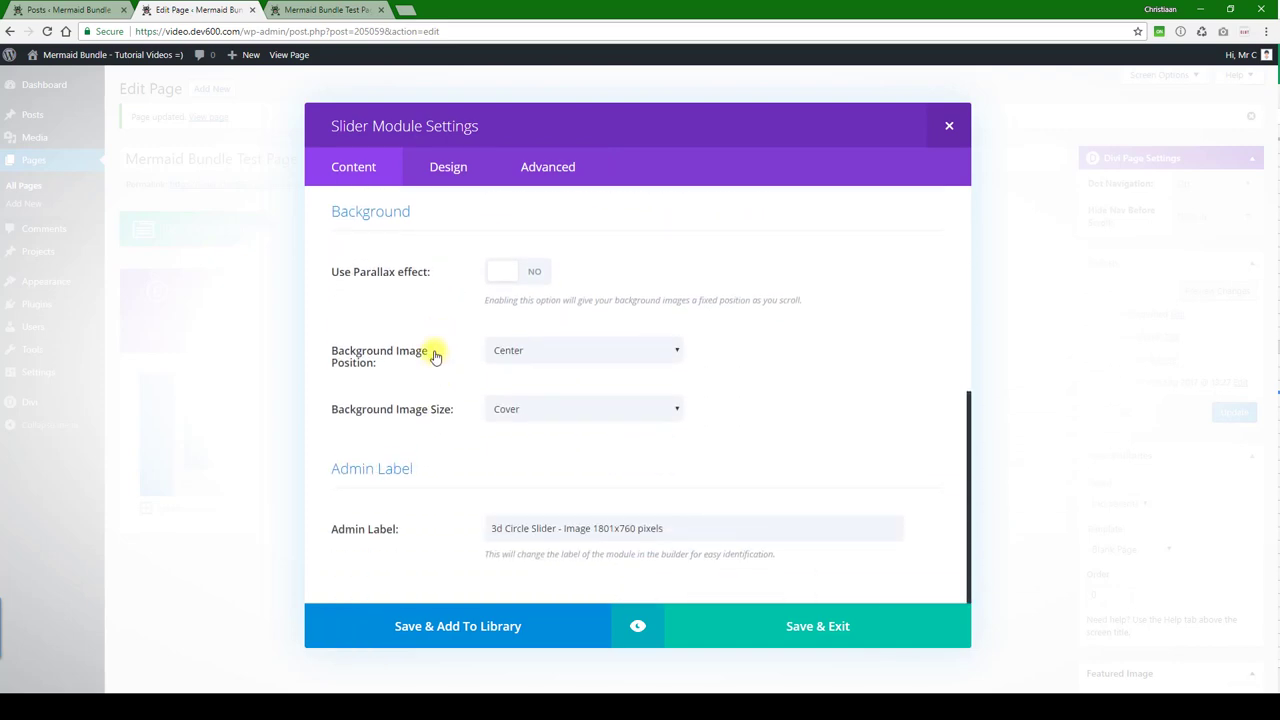
mouse_move(428, 350)
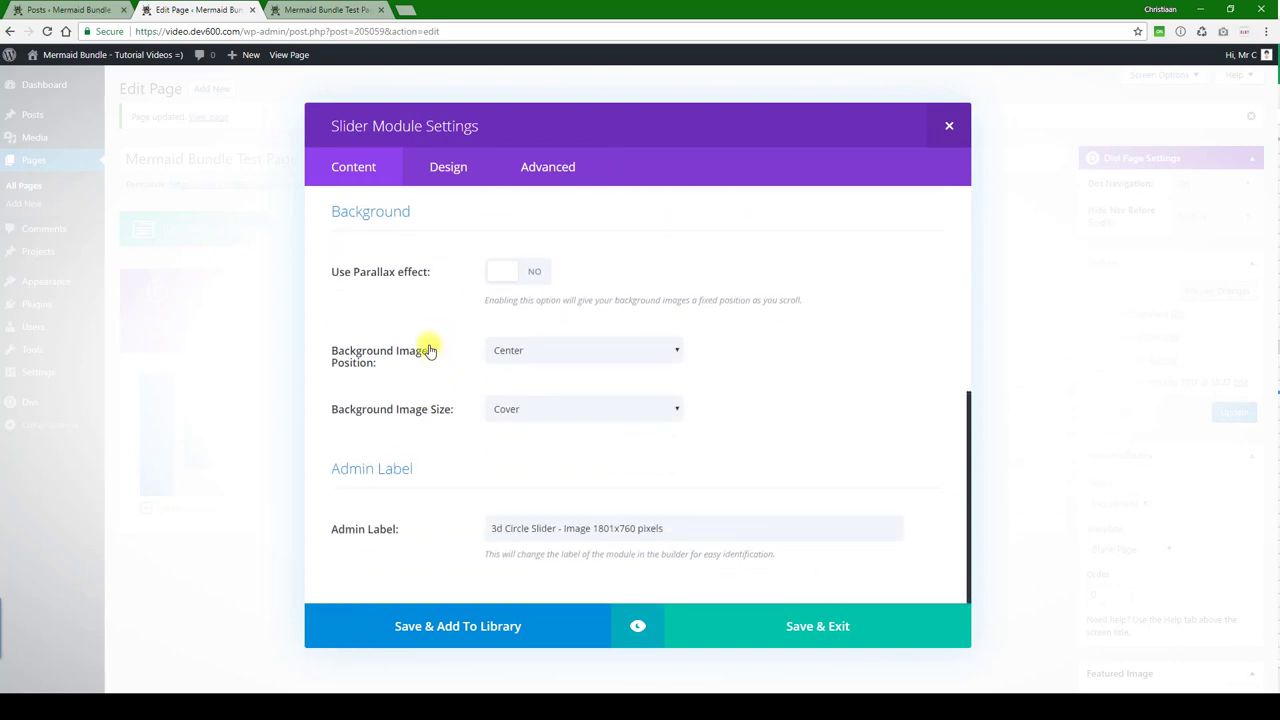
mouse_move(427, 345)
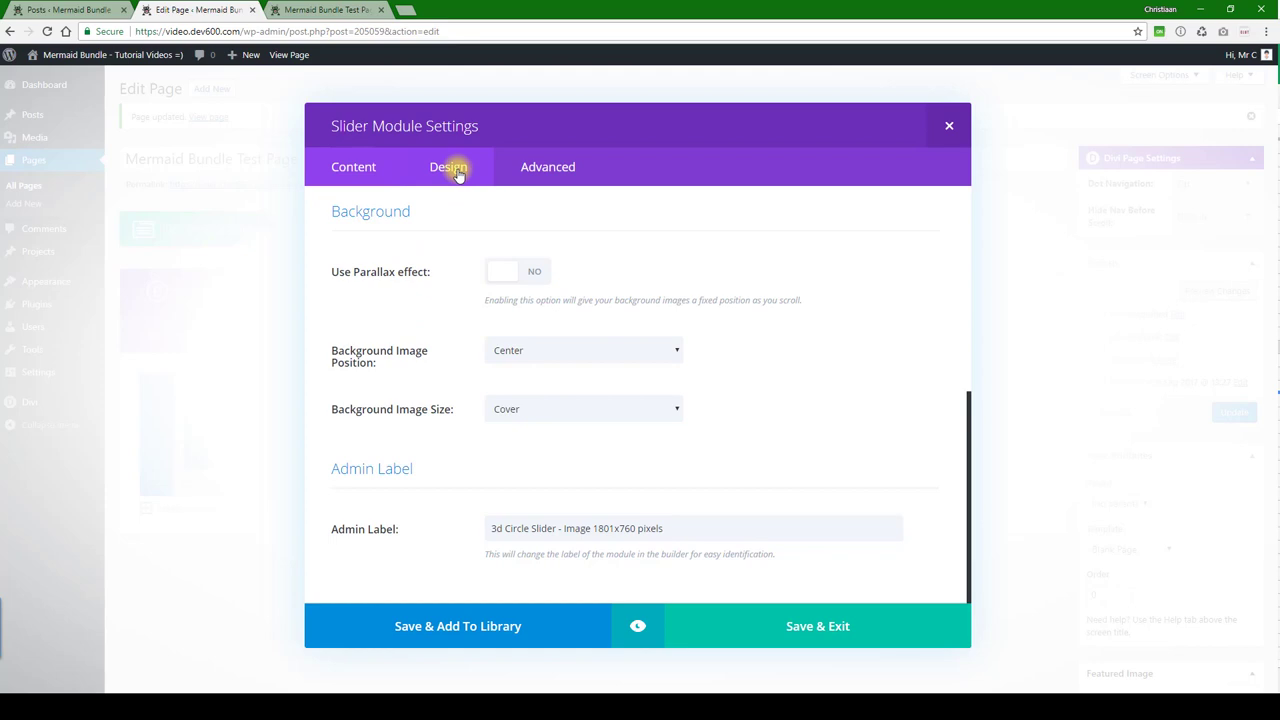
click(448, 167)
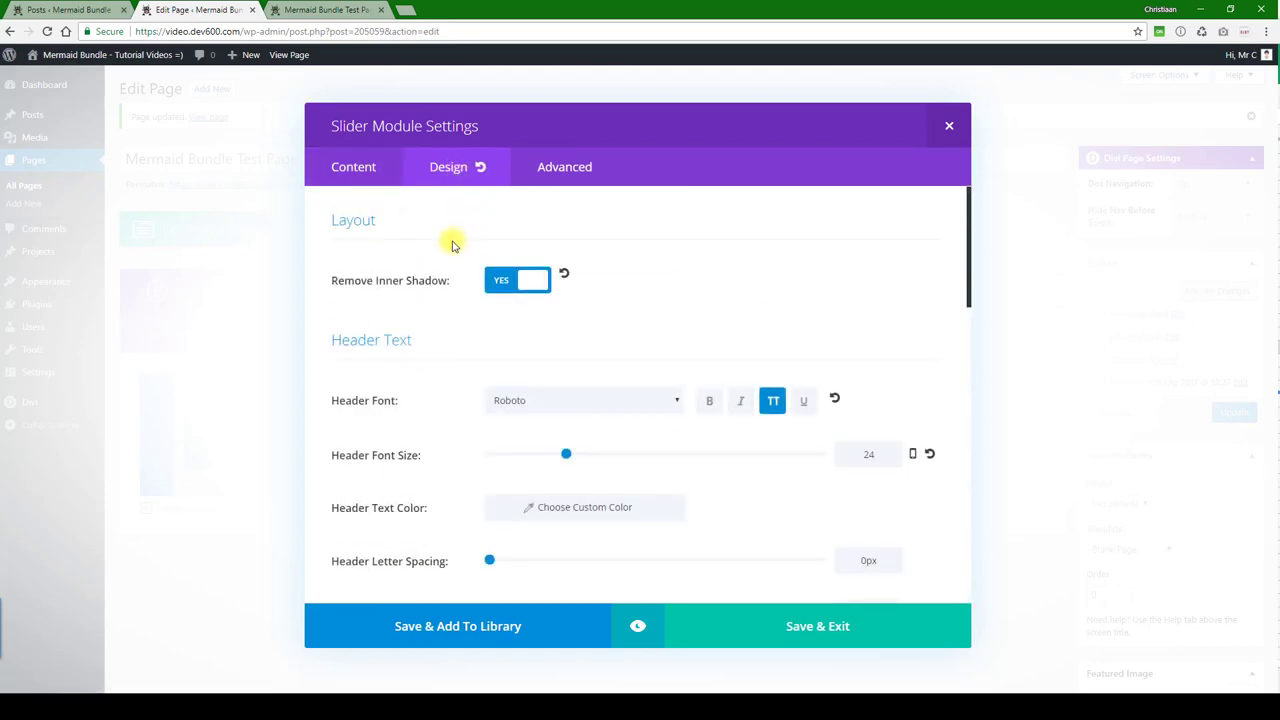
scroll(down, 3)
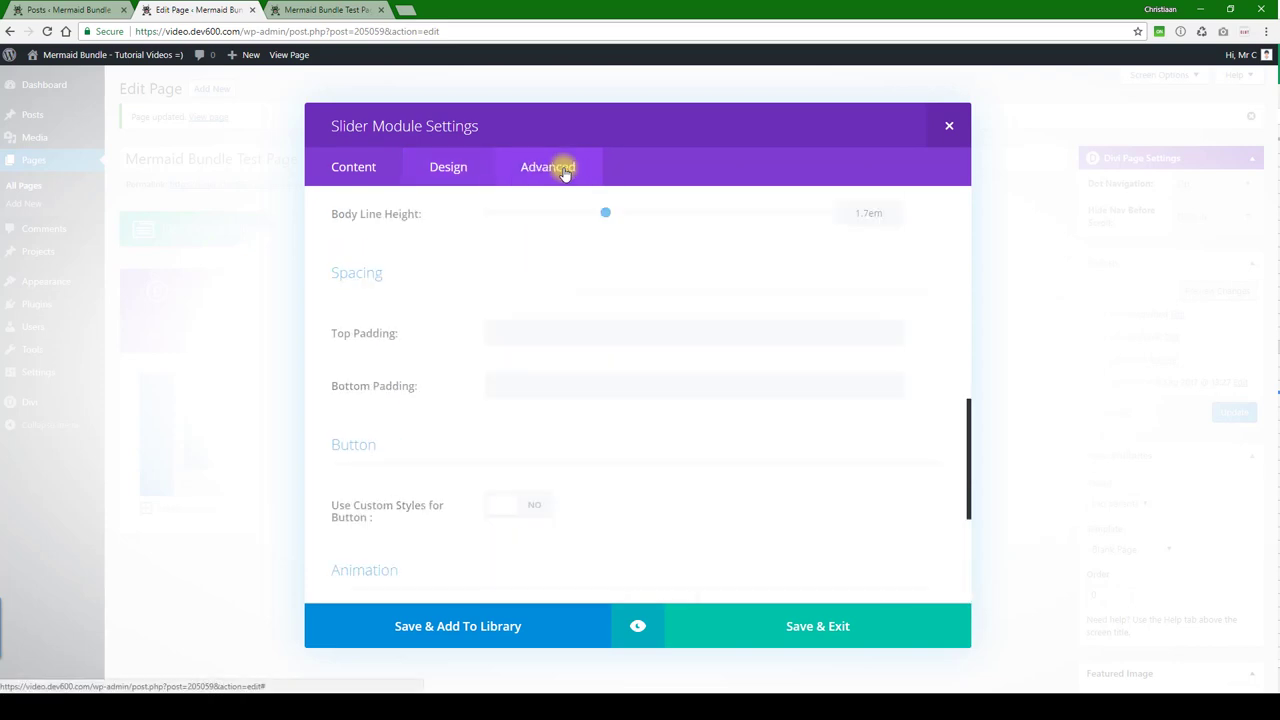
click(547, 166)
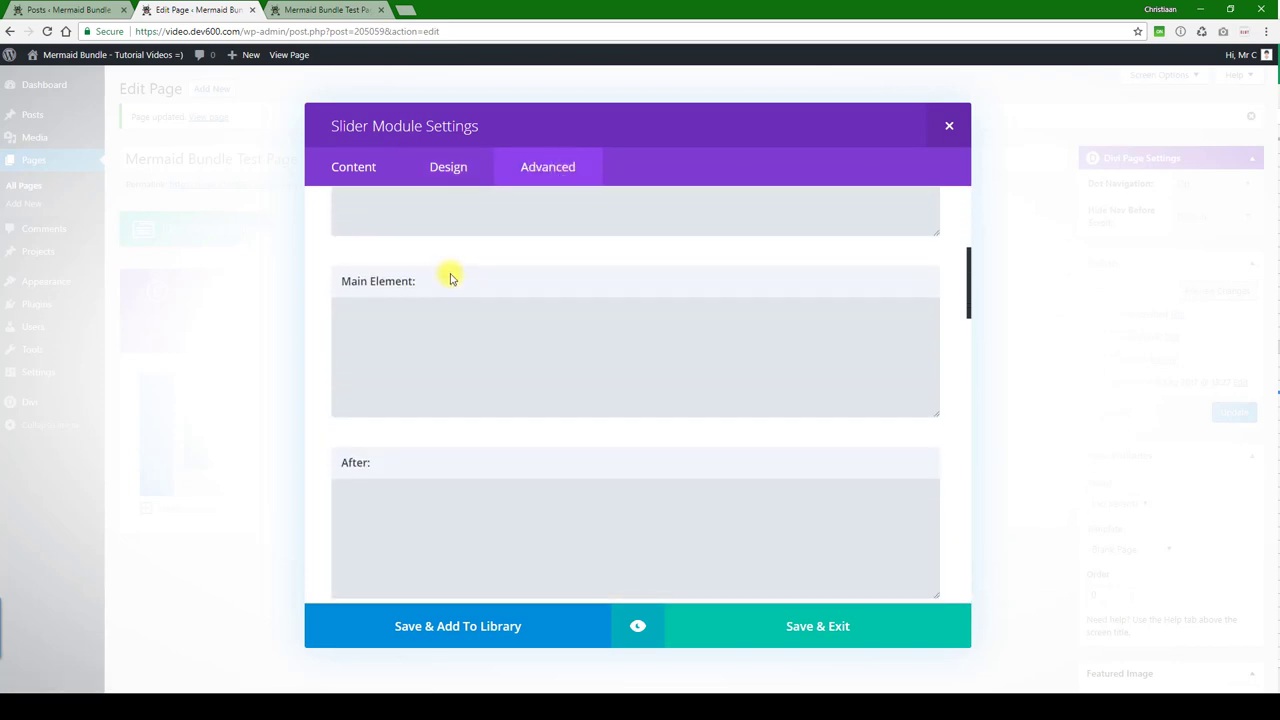
scroll(down, 3)
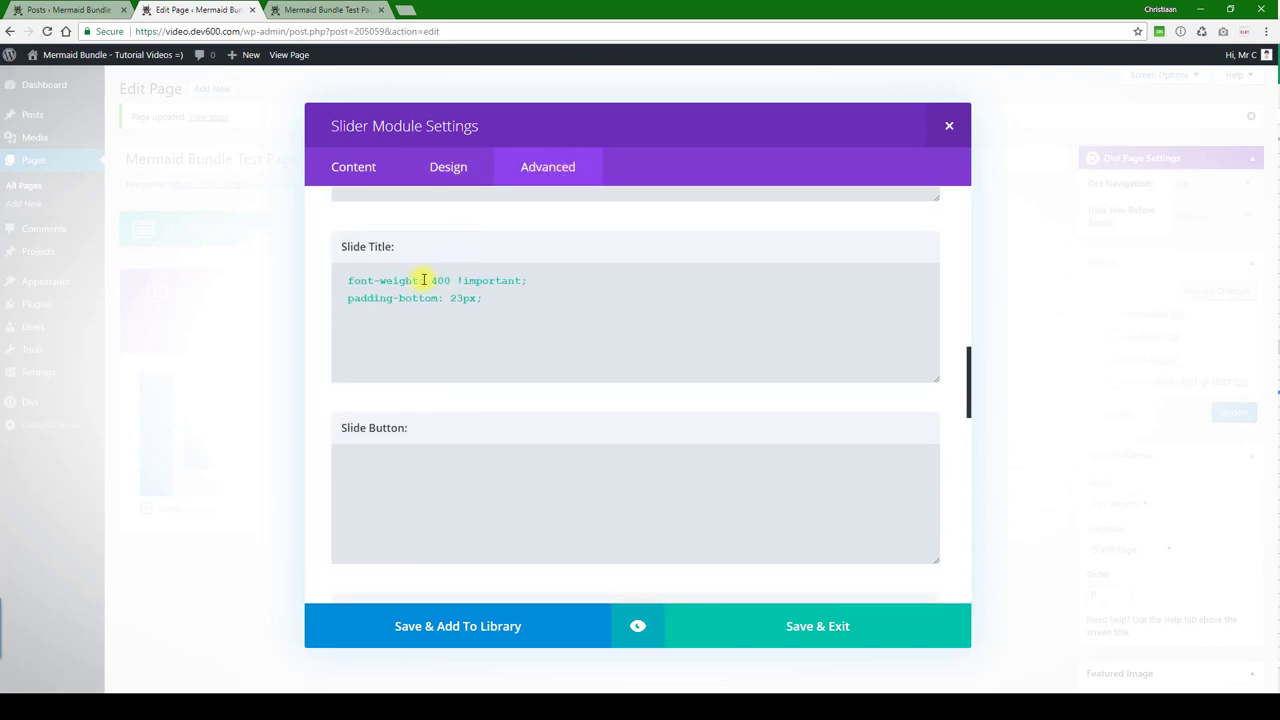
mouse_move(430, 310)
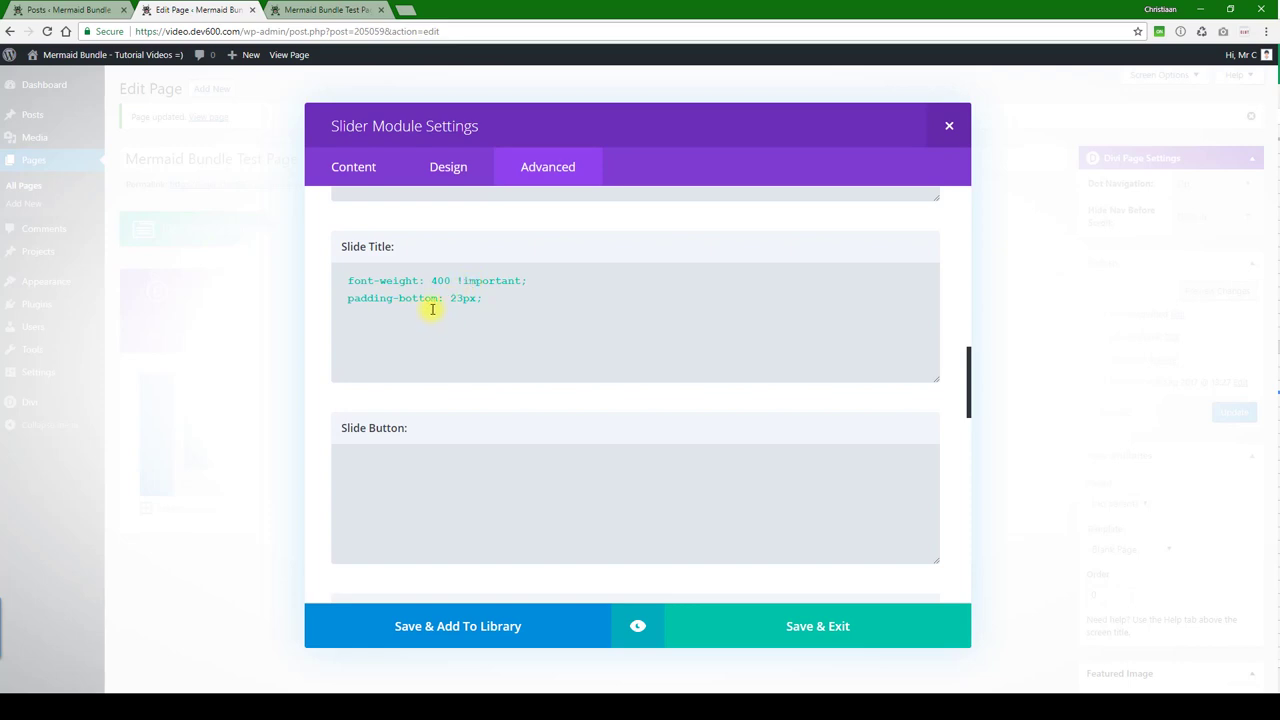
scroll(down, 3)
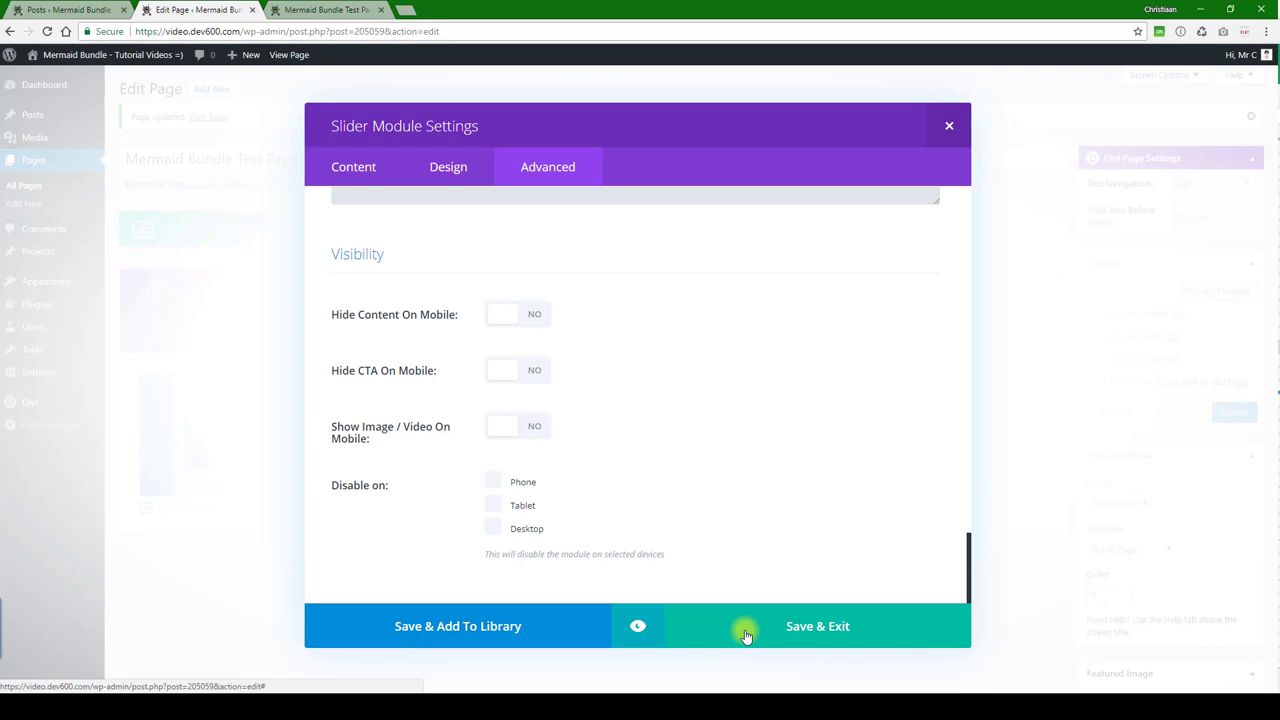
click(817, 626)
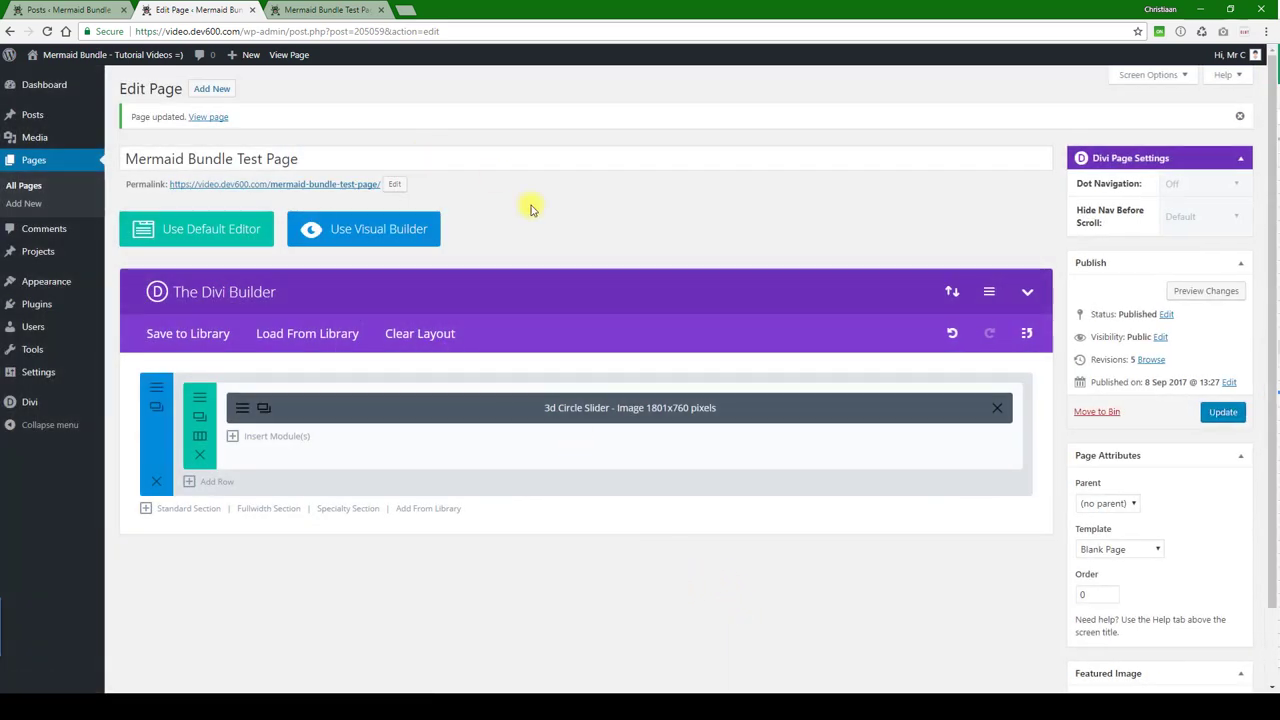